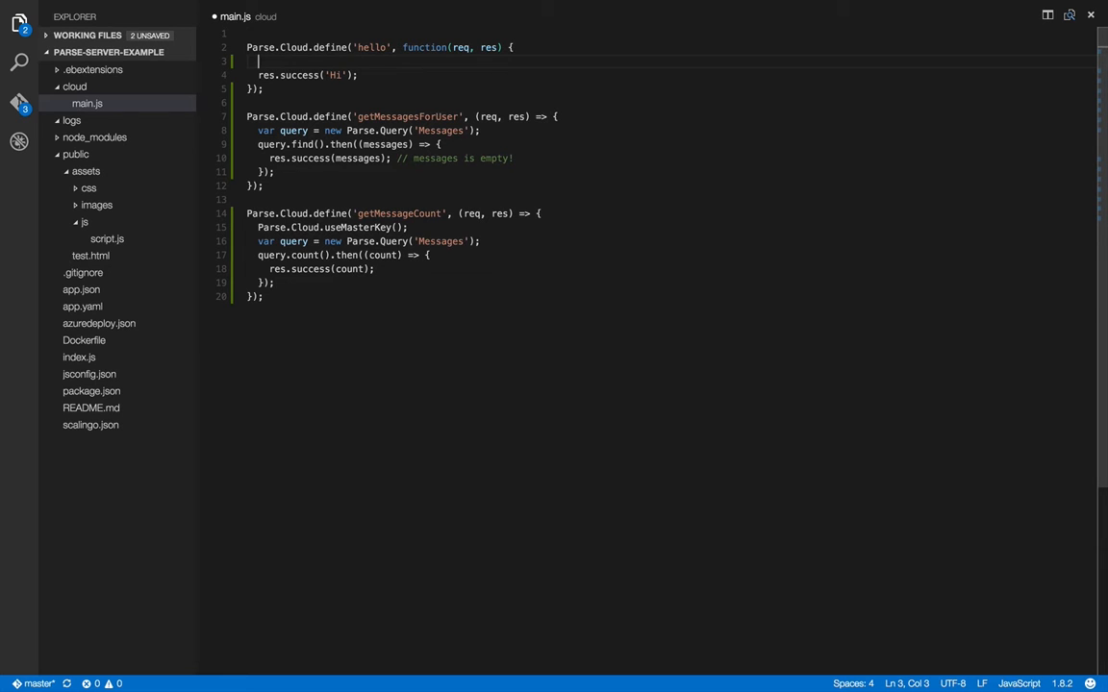
# - Declare var query = new Parse.Query('Messages') in the hello function
pyautogui.write('var query = new Parse.')
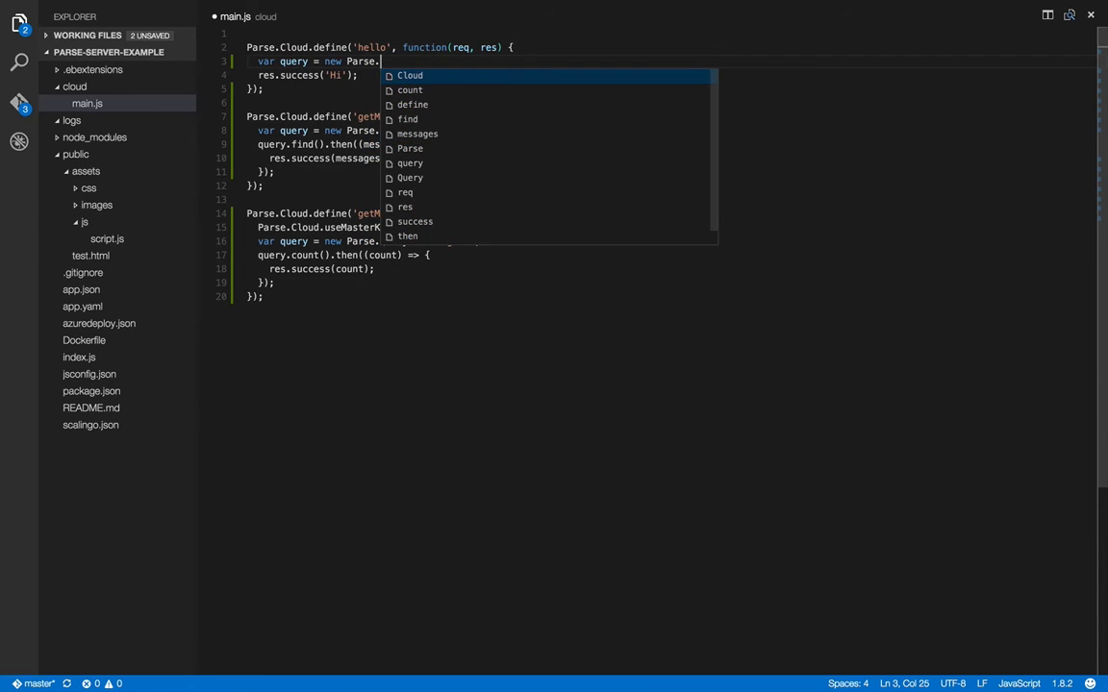
pyautogui.write("Query('M")
pyautogui.write('query.find({ success: ')
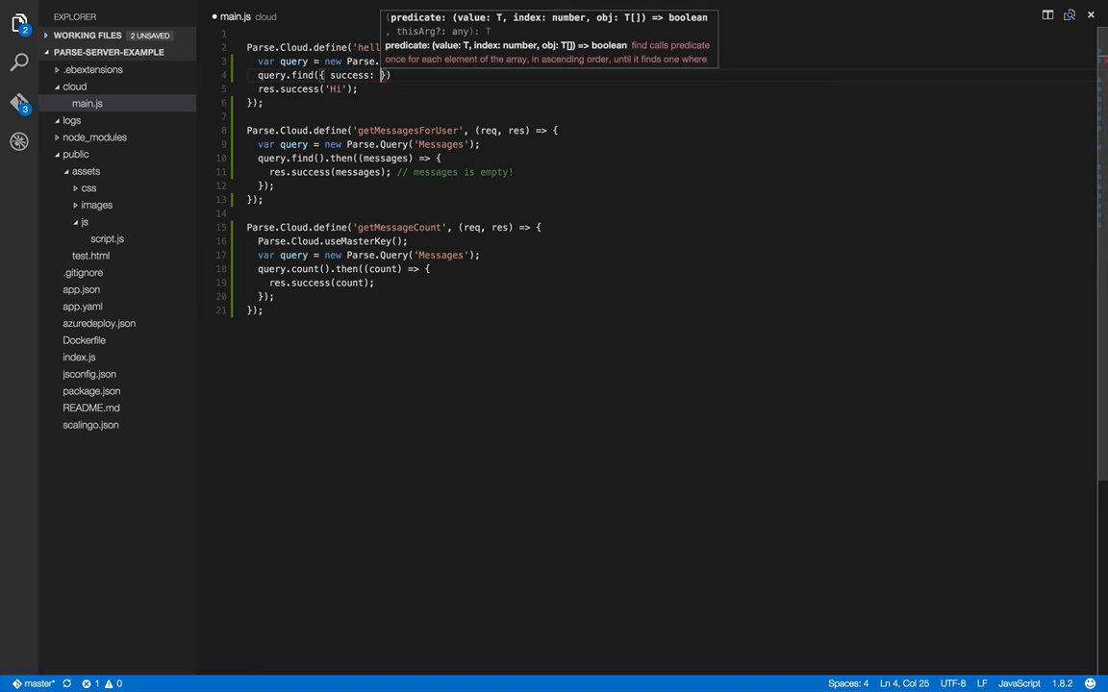
# - Call query.find with success and error function callbacks and open the success body
pyautogui.write('function(')
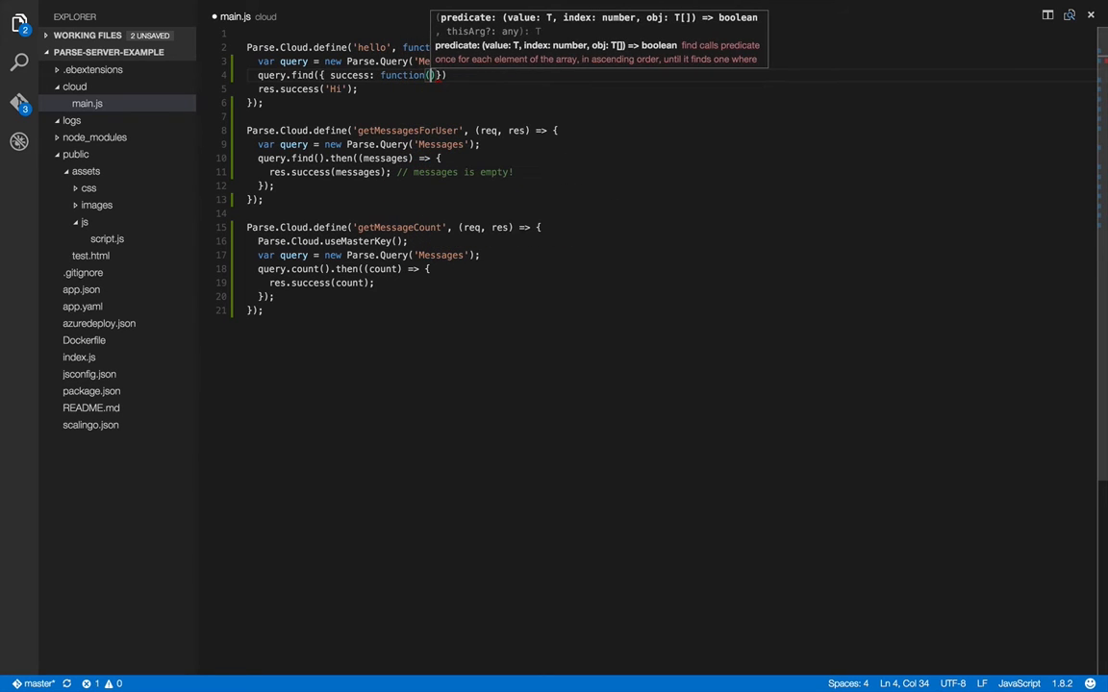
pyautogui.write(', error')
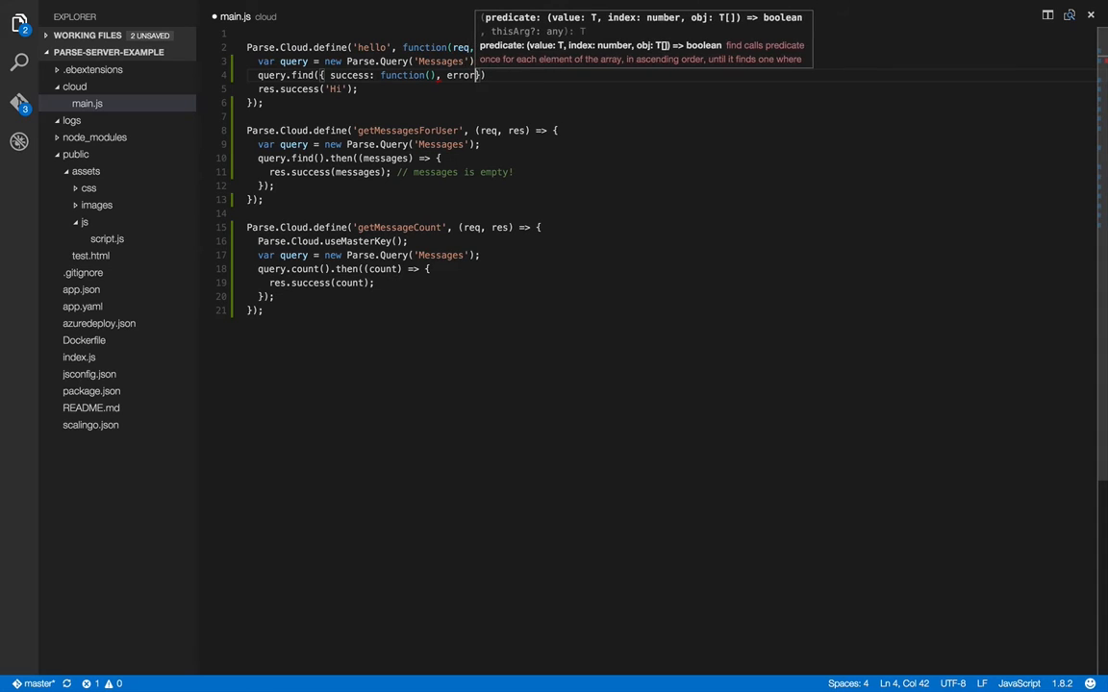
pyautogui.write('function(')
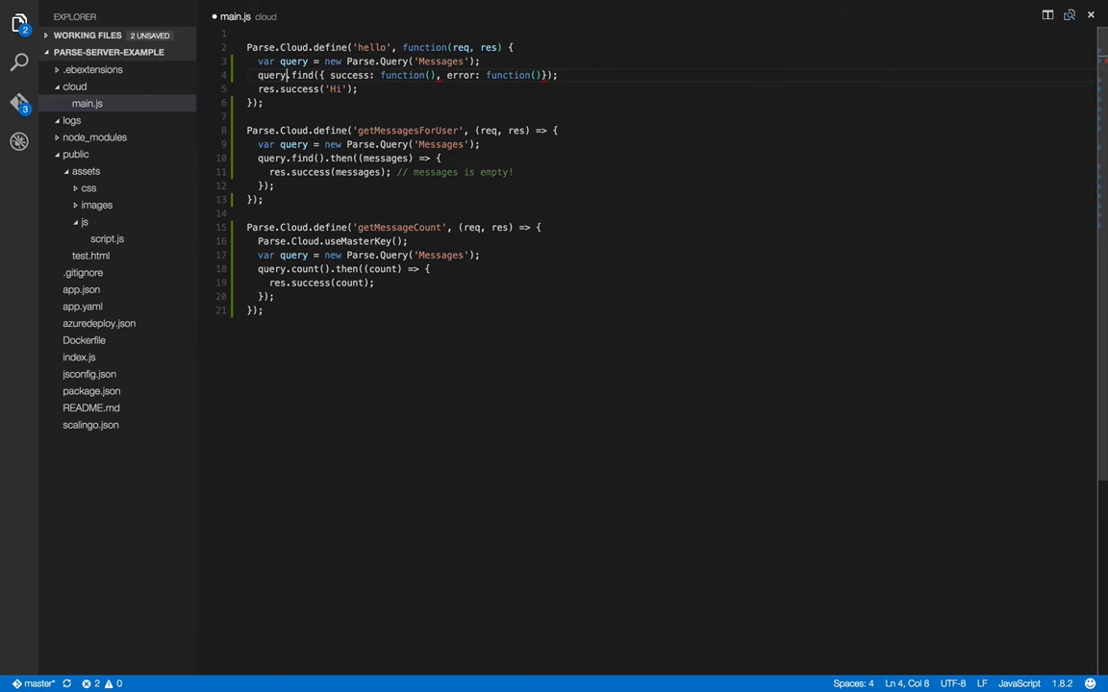
pyautogui.click(431, 75)
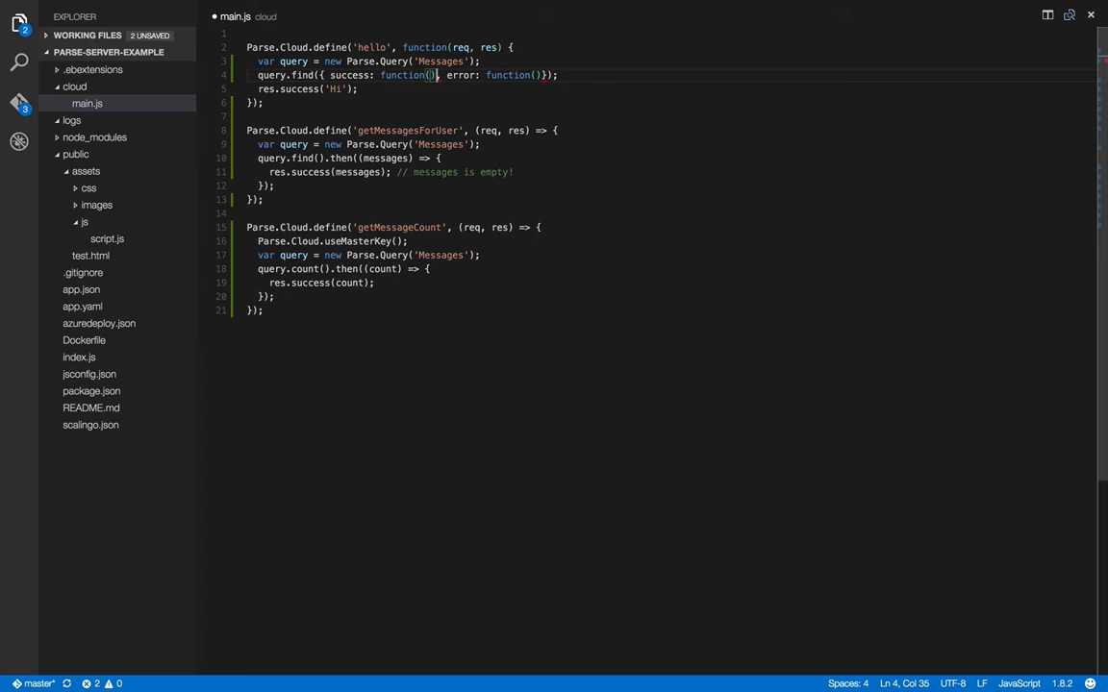
pyautogui.write('" "')
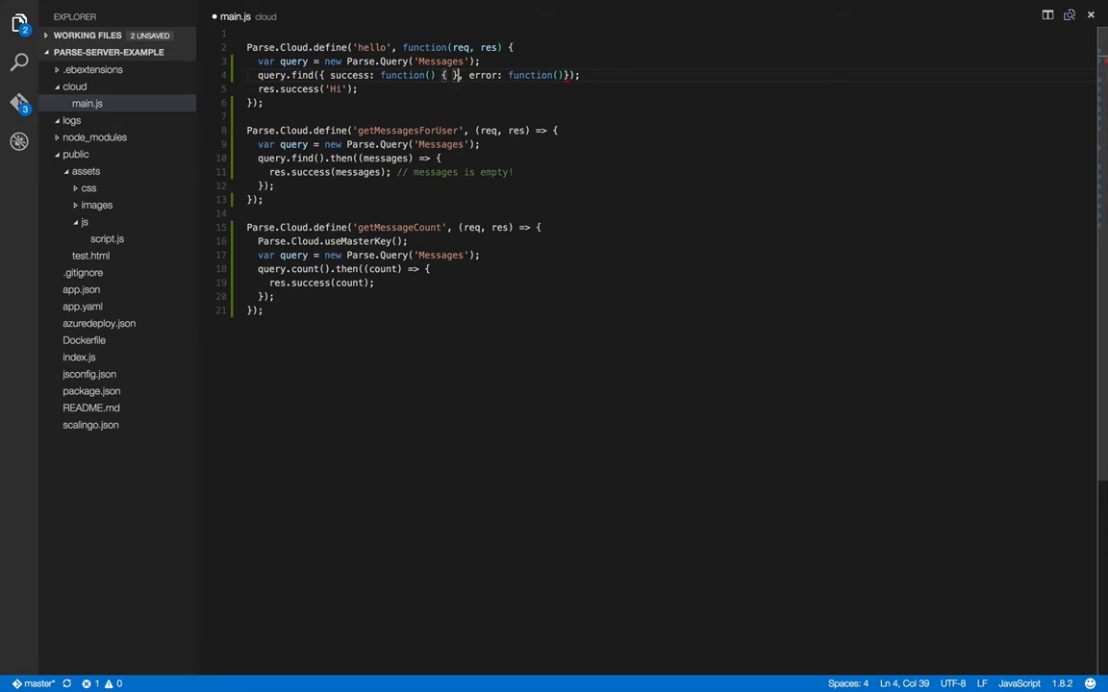
pyautogui.press('Enter')
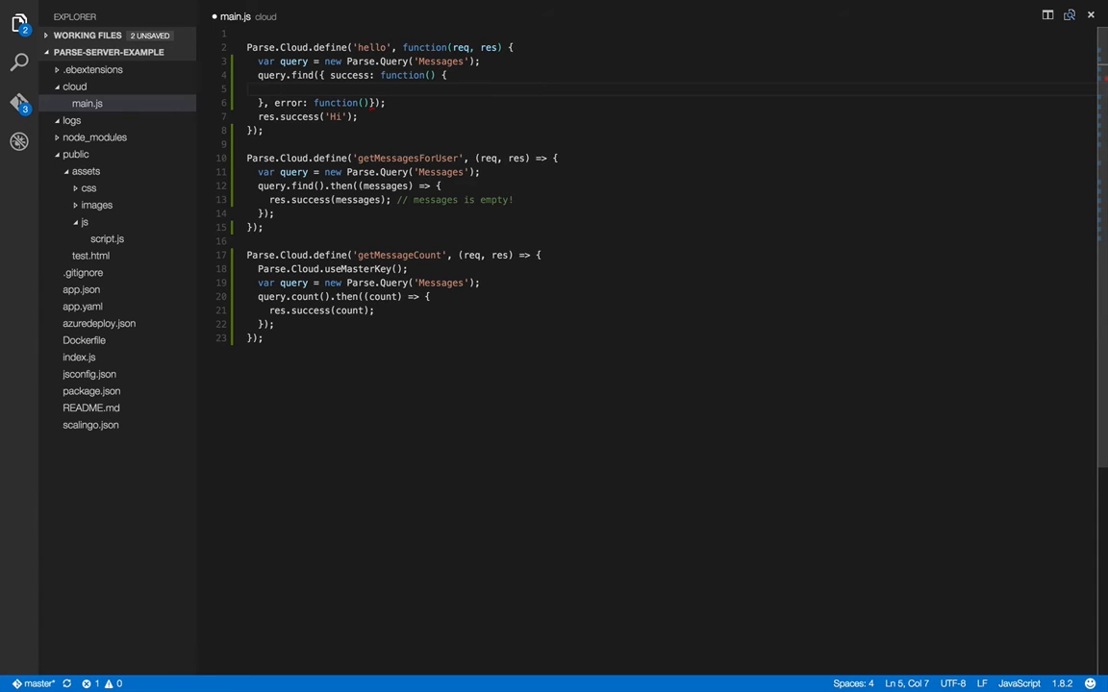
# - Inside success, declare query2 on Parse.User and call query2.find with a success callback, giving error empty braces
pyautogui.write('var query2 = new Parse.Query(')
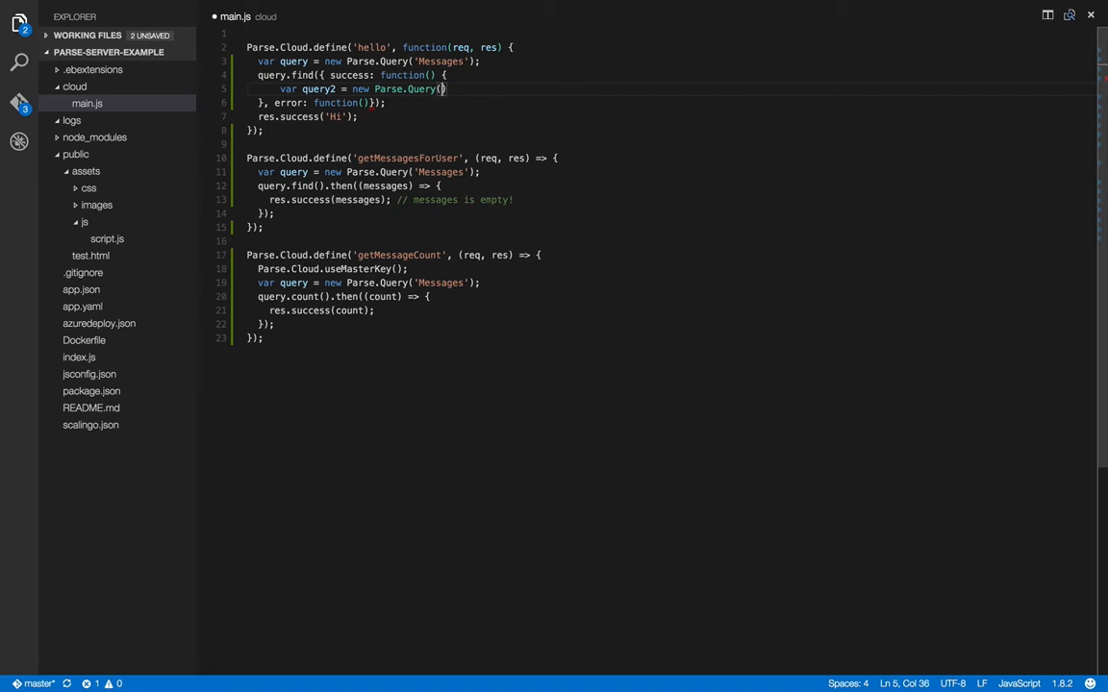
pyautogui.write('Parse.User')
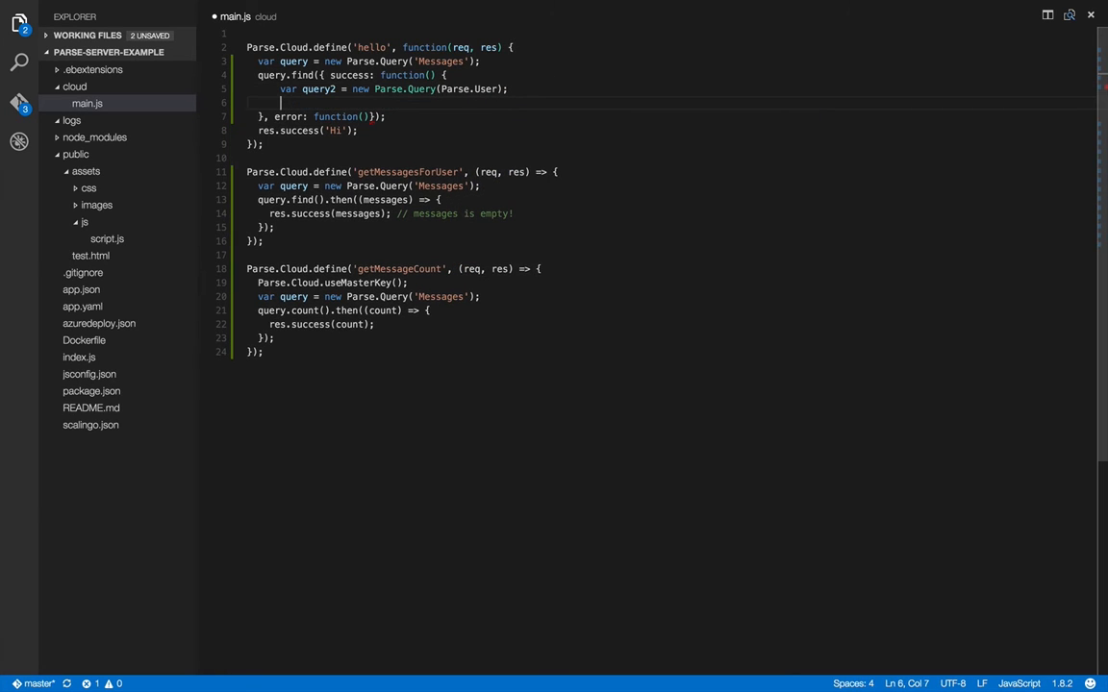
pyautogui.write('query2.find({')
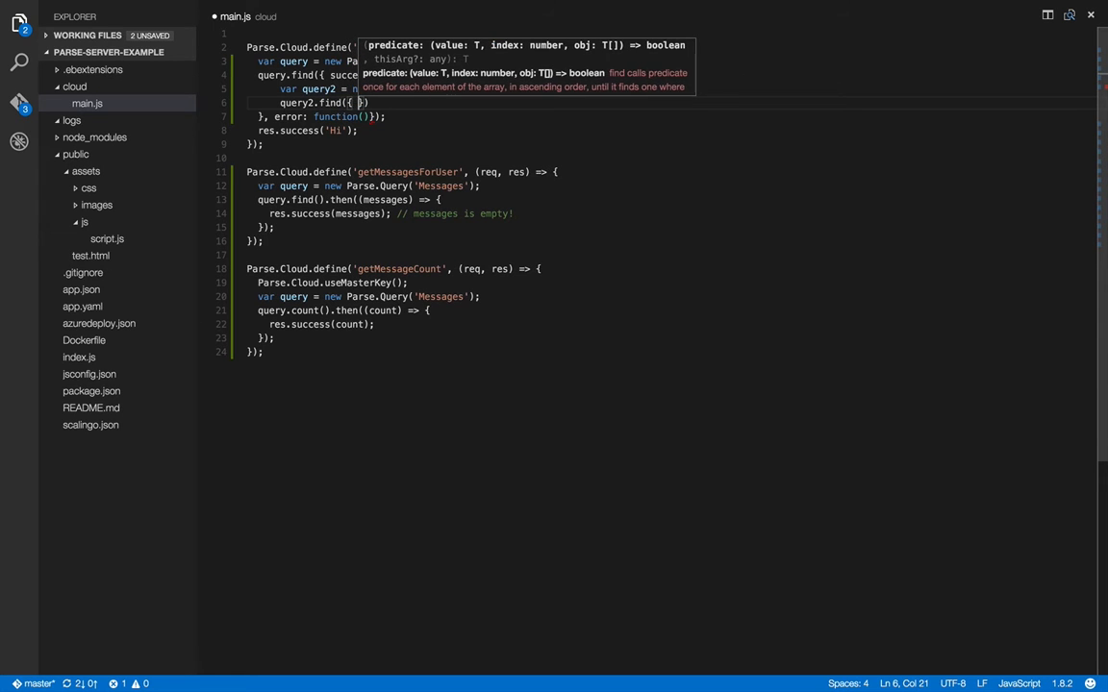
pyautogui.write('success')
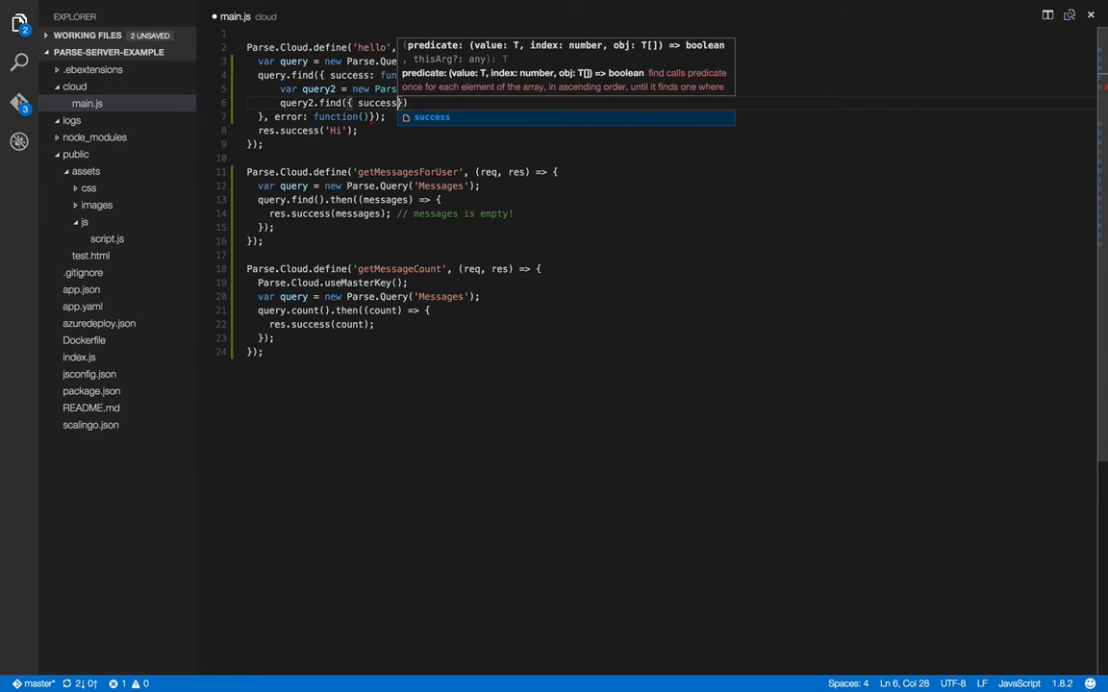
pyautogui.write('function(')
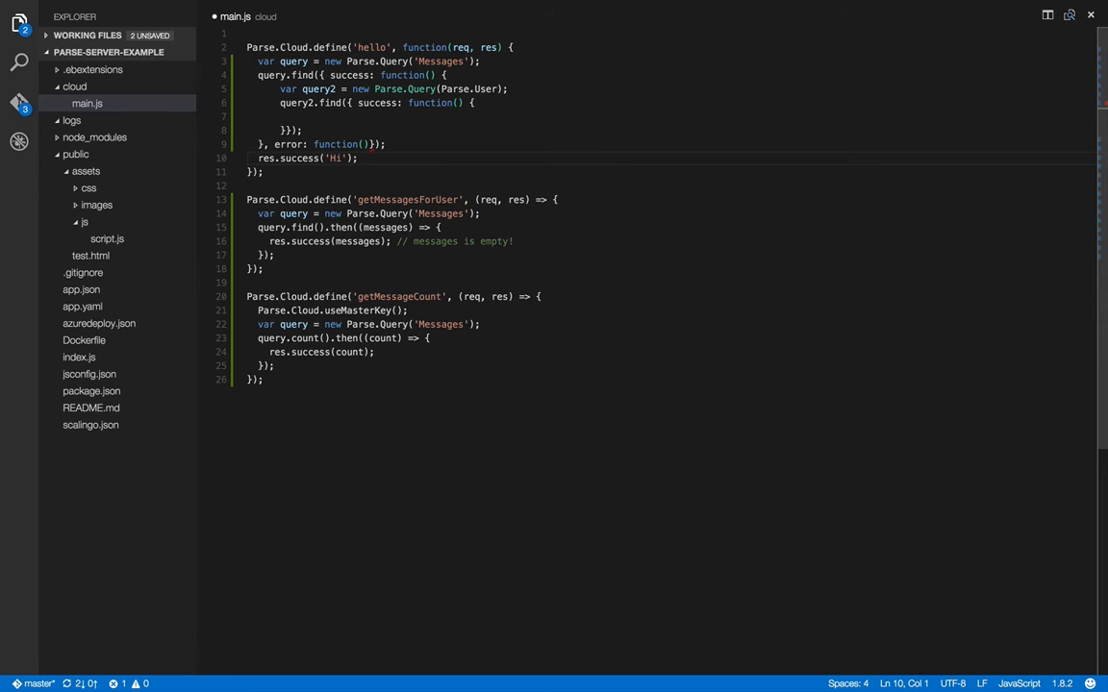
pyautogui.click(402, 145)
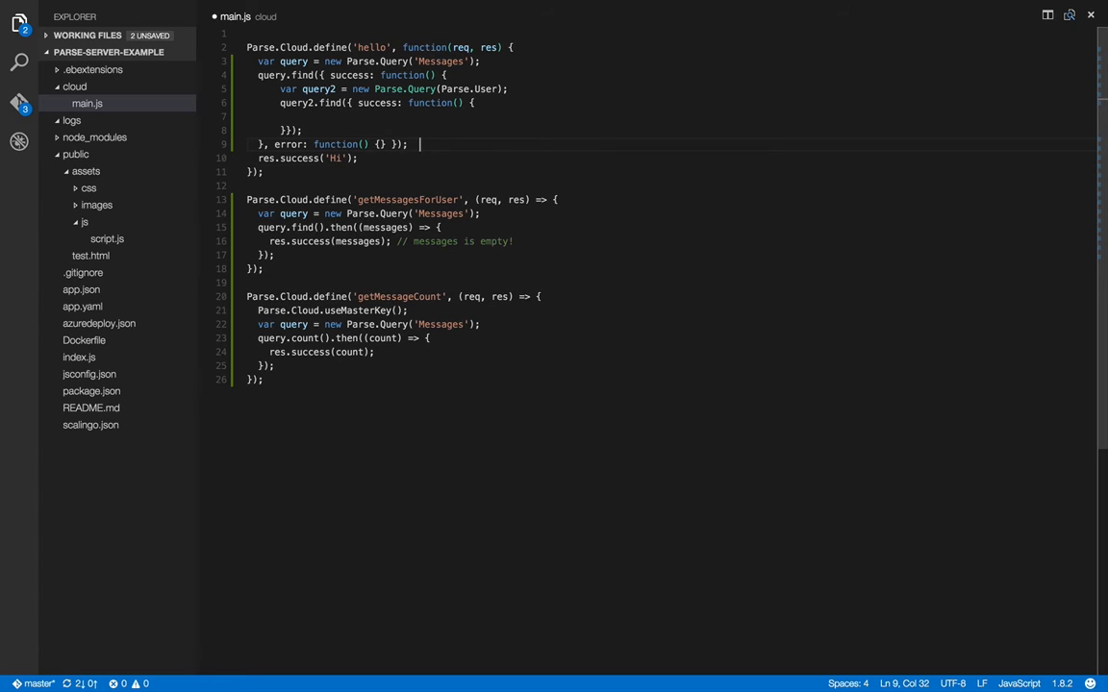
# - On a new line declare var query3 = new Parse.Query('Messages')
pyautogui.press('Enter')
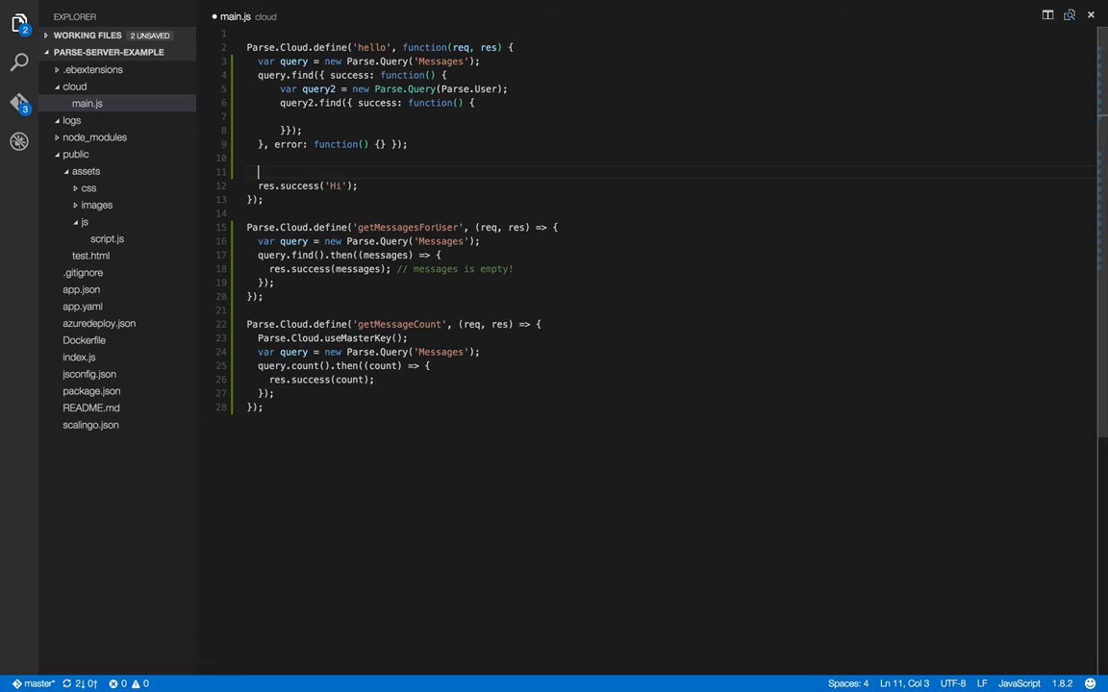
pyautogui.write('var')
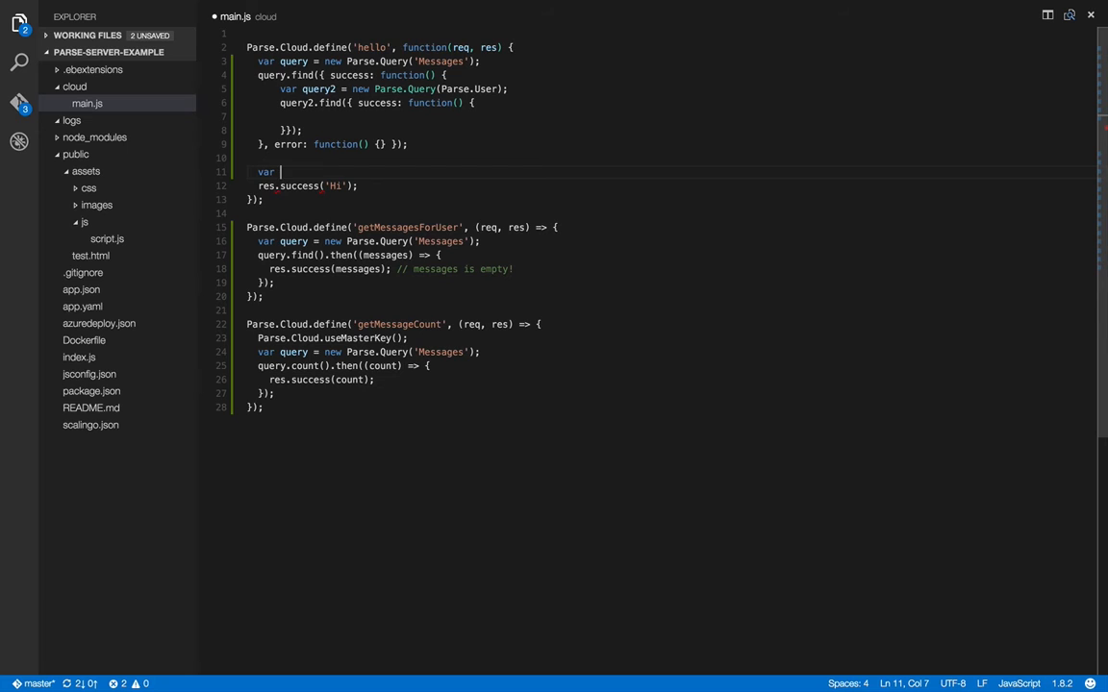
pyautogui.write('qu')
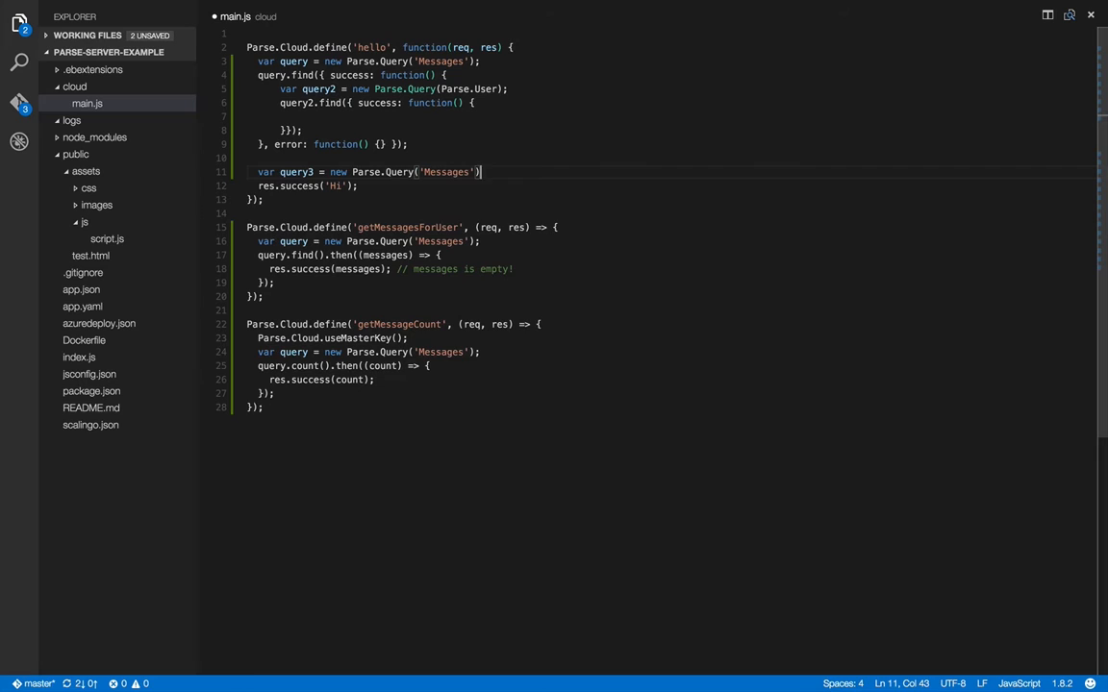
pyautogui.write('query3')
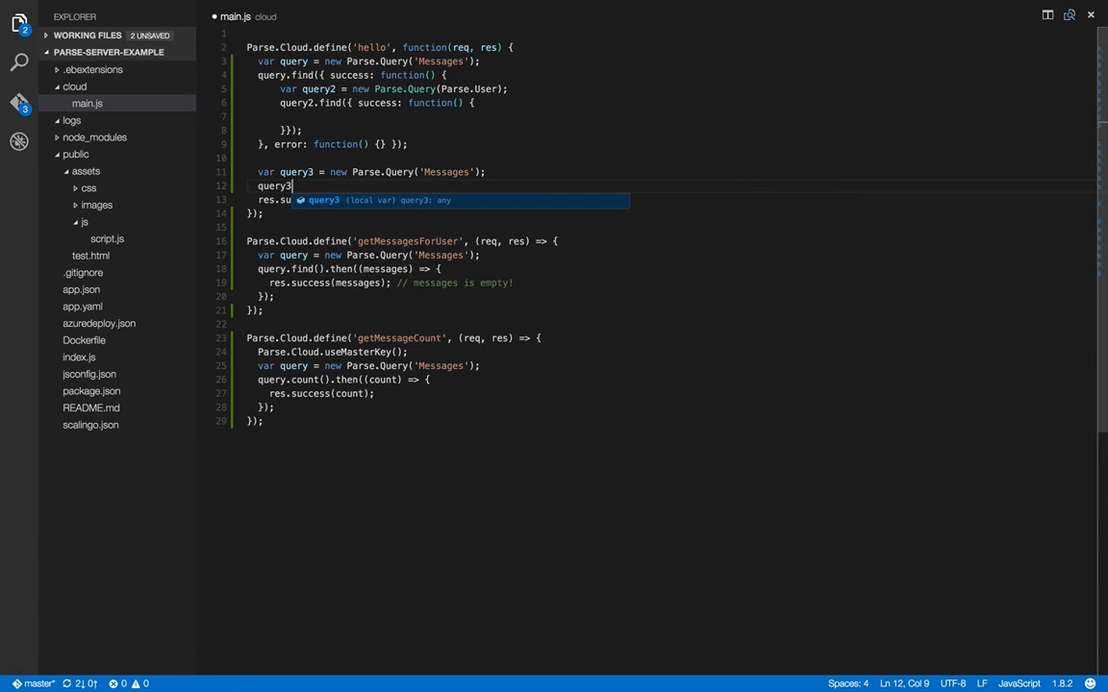
# - Chain query3.find().then(function(results) { }) onto the new query
pyautogui.write('.find()')
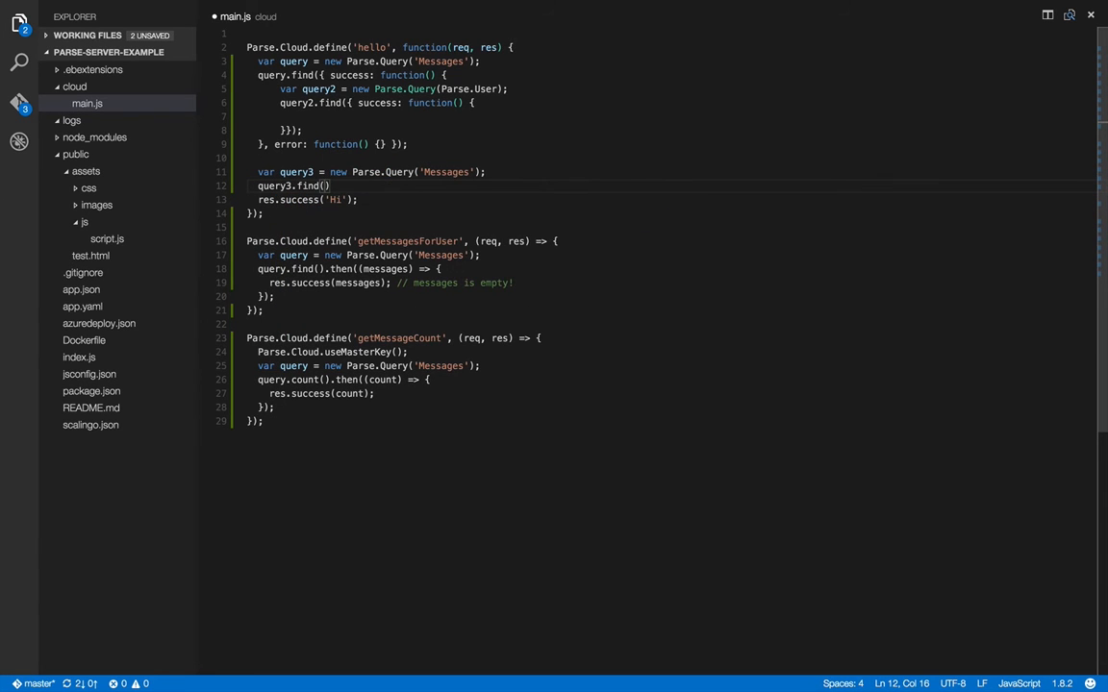
pyautogui.write('.then(')
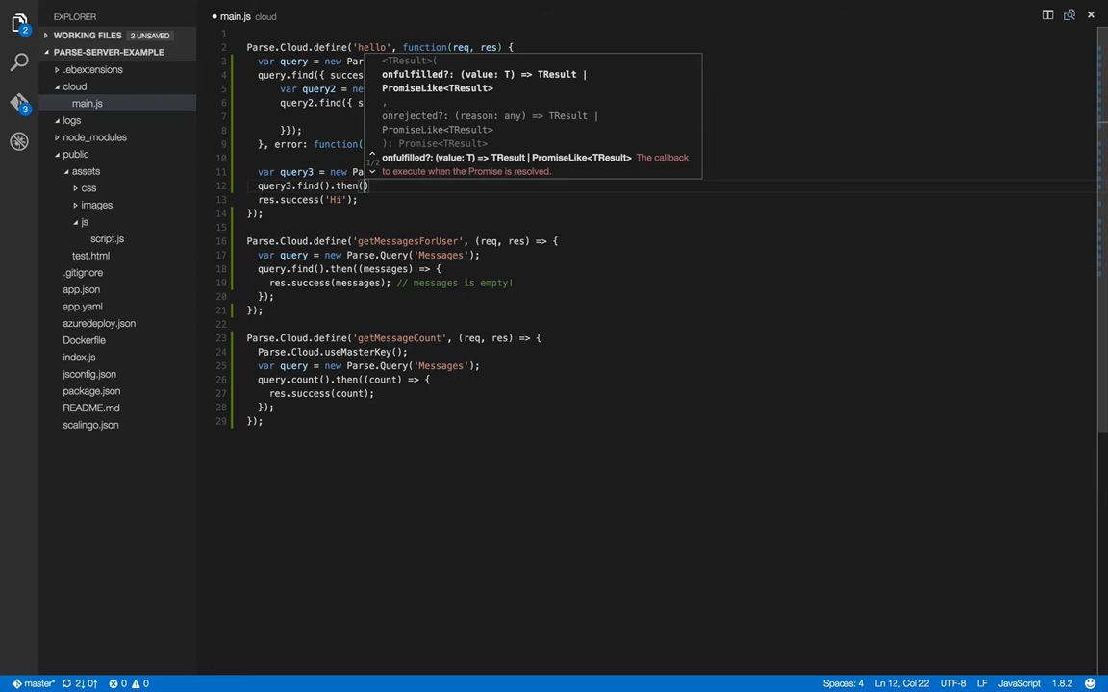
pyautogui.write('f')
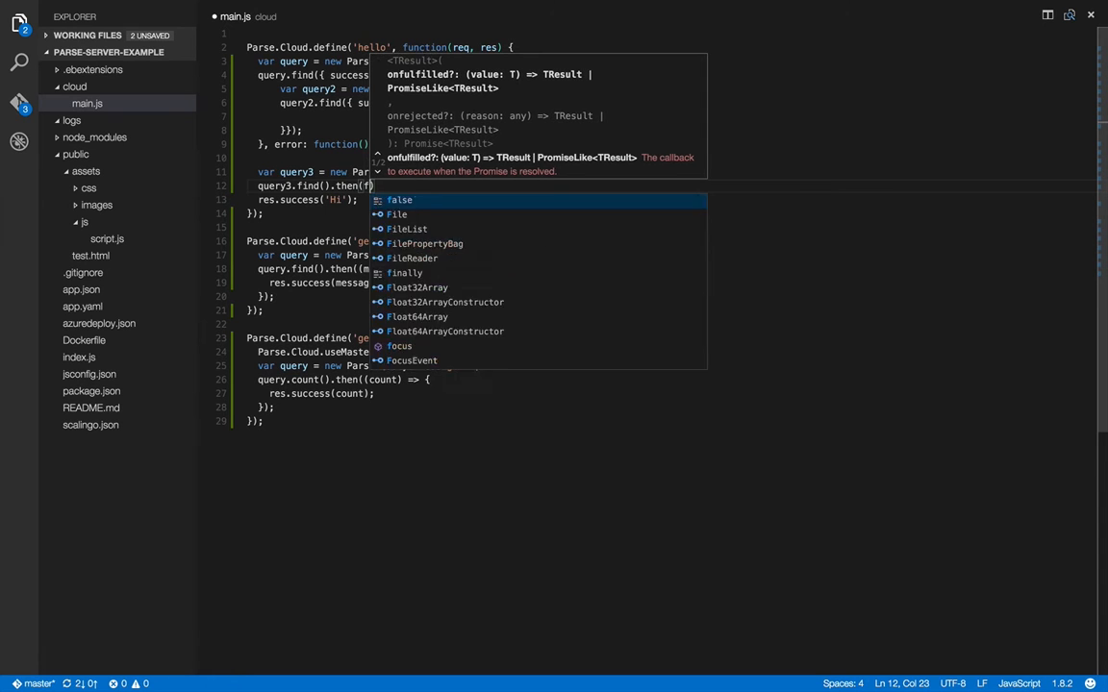
pyautogui.write('unction(results')
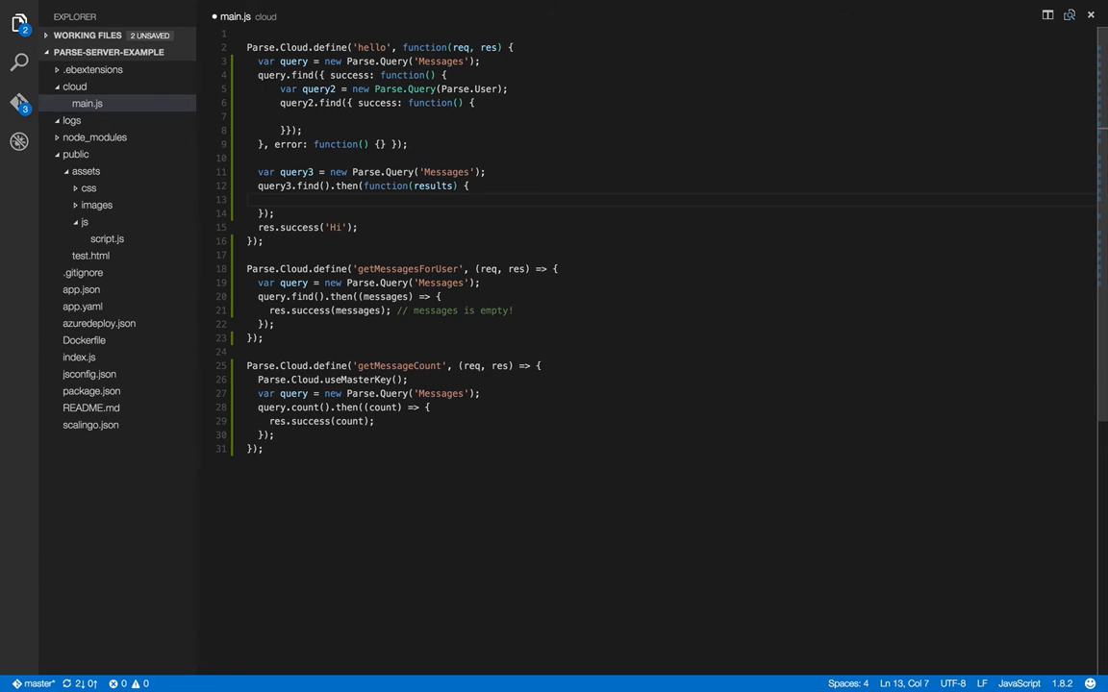
# - Inside the results callback declare query4 on Parse.User and call query4.find();
pyautogui.write('var query')
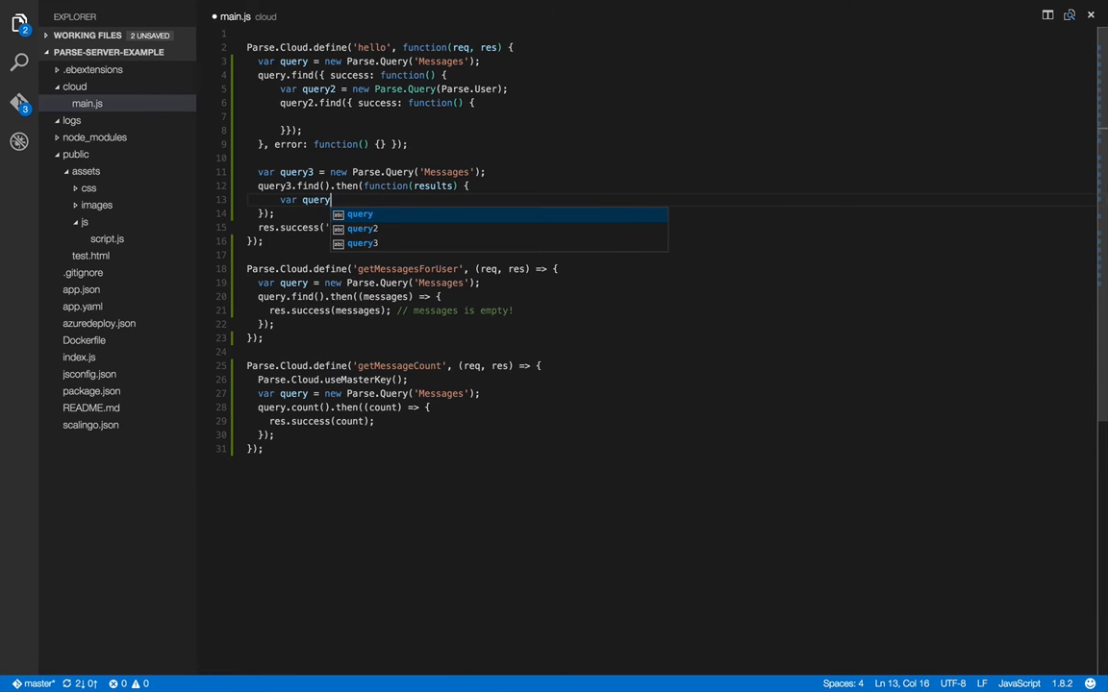
pyautogui.write('4')
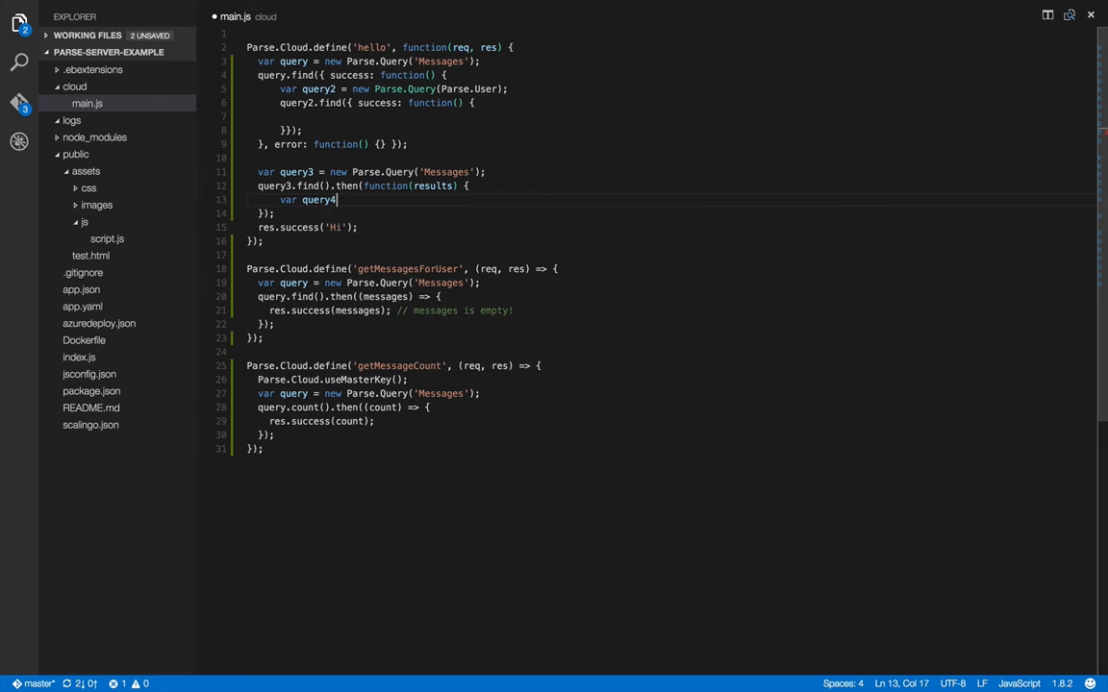
pyautogui.press('Backspace')
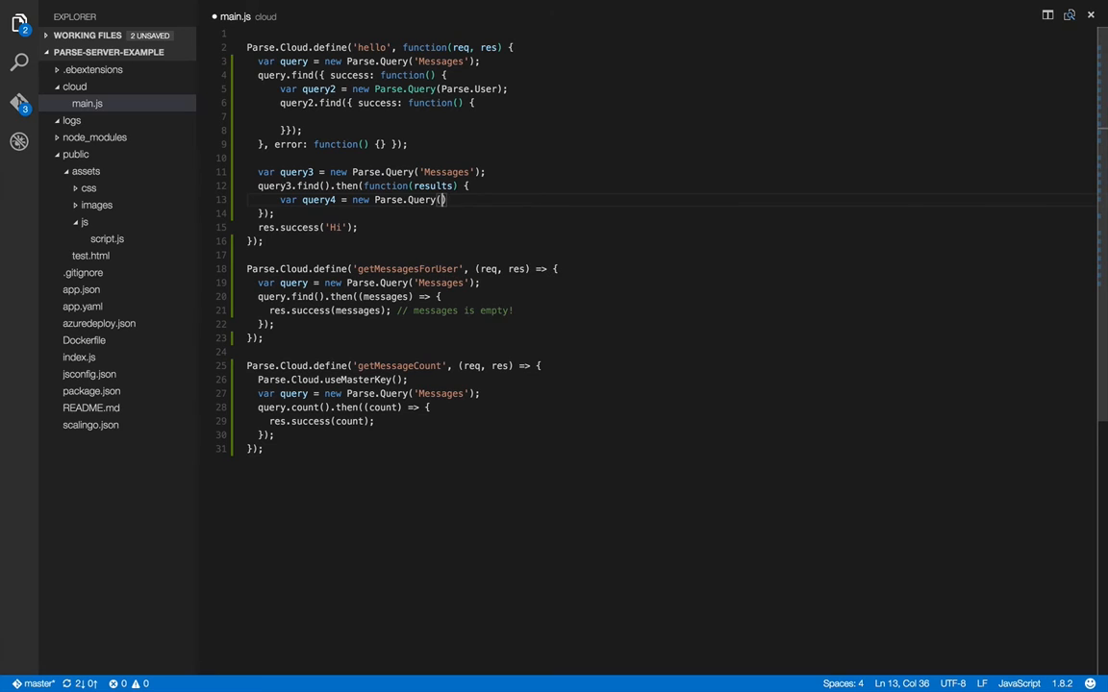
pyautogui.write('Parse.User')
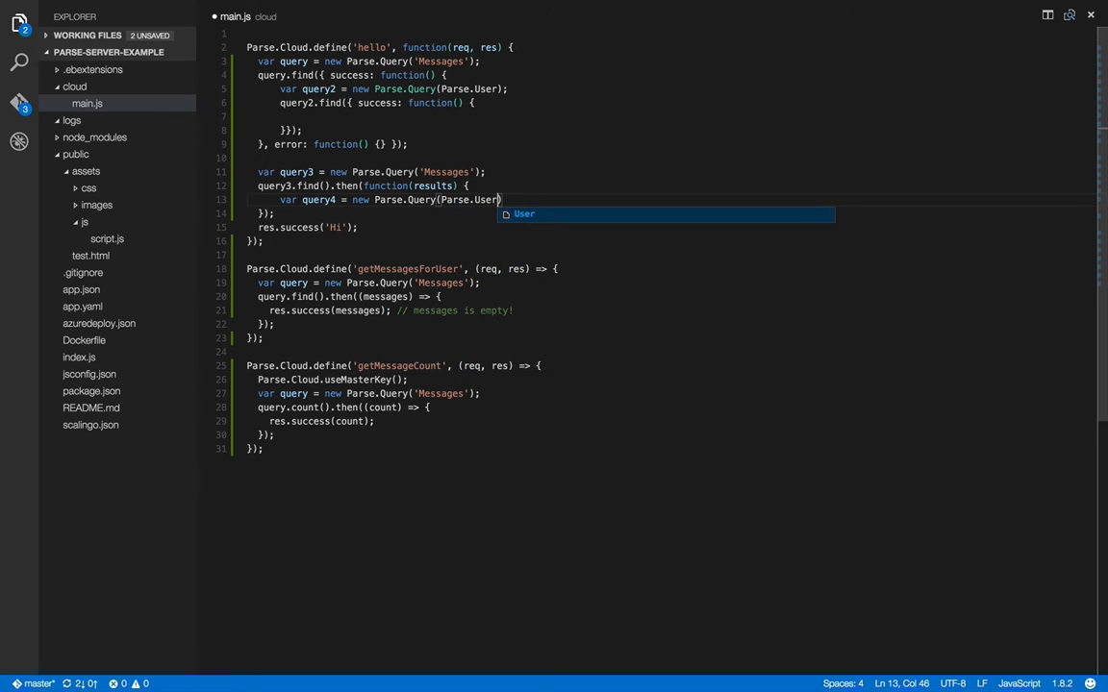
pyautogui.write('q')
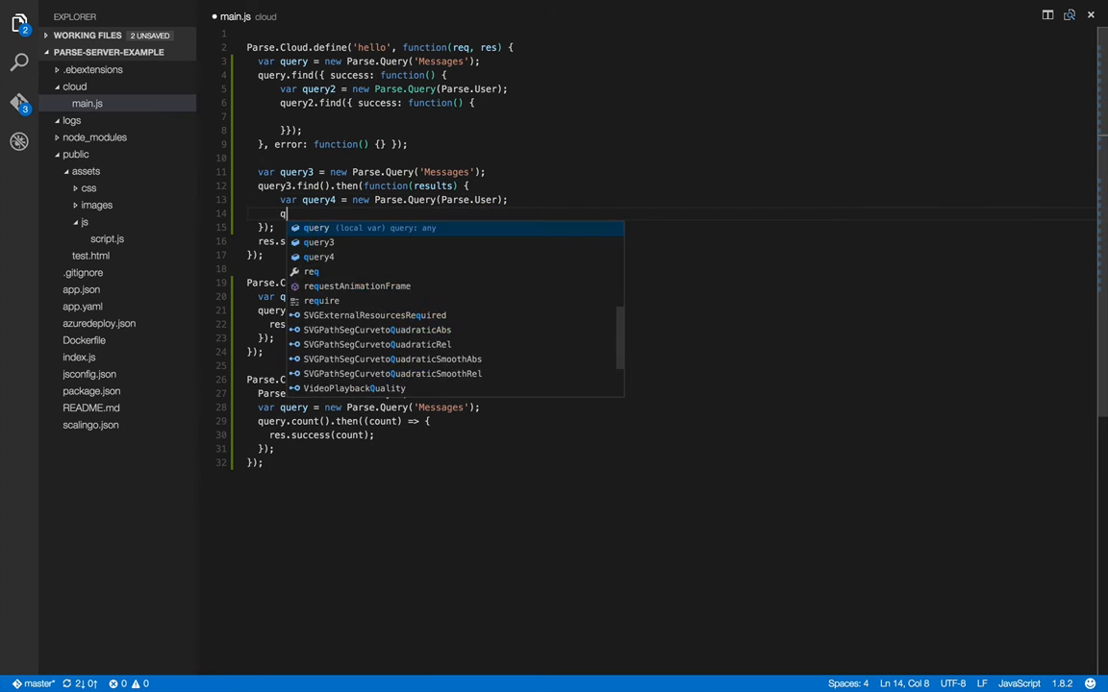
pyautogui.write('uery4.')
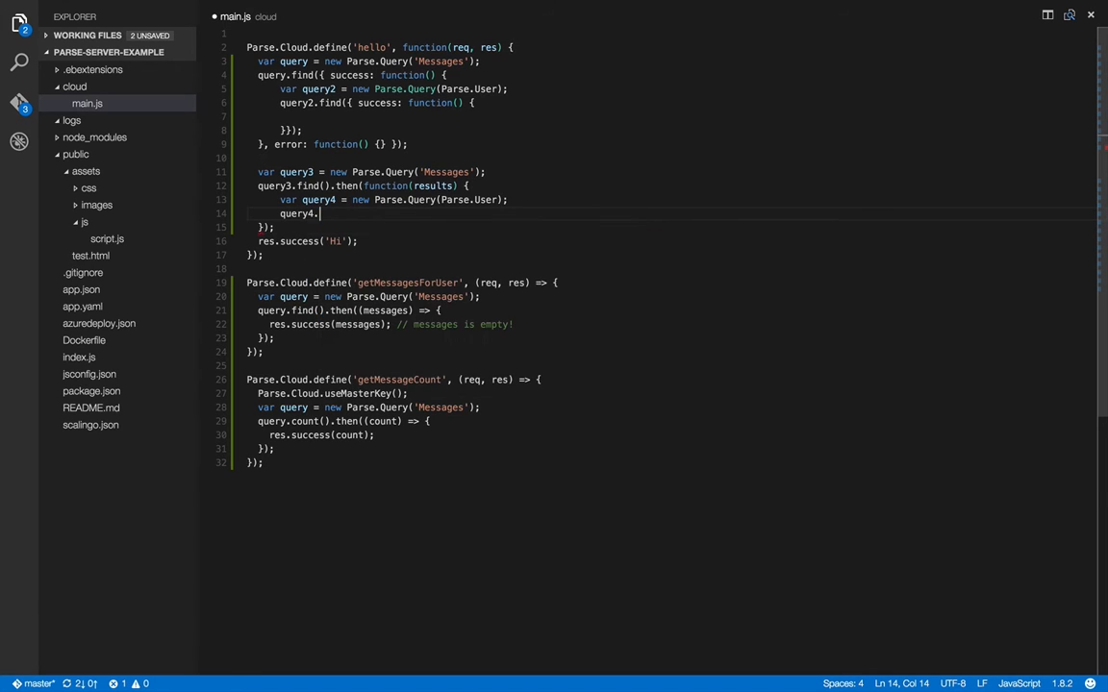
pyautogui.write('find();')
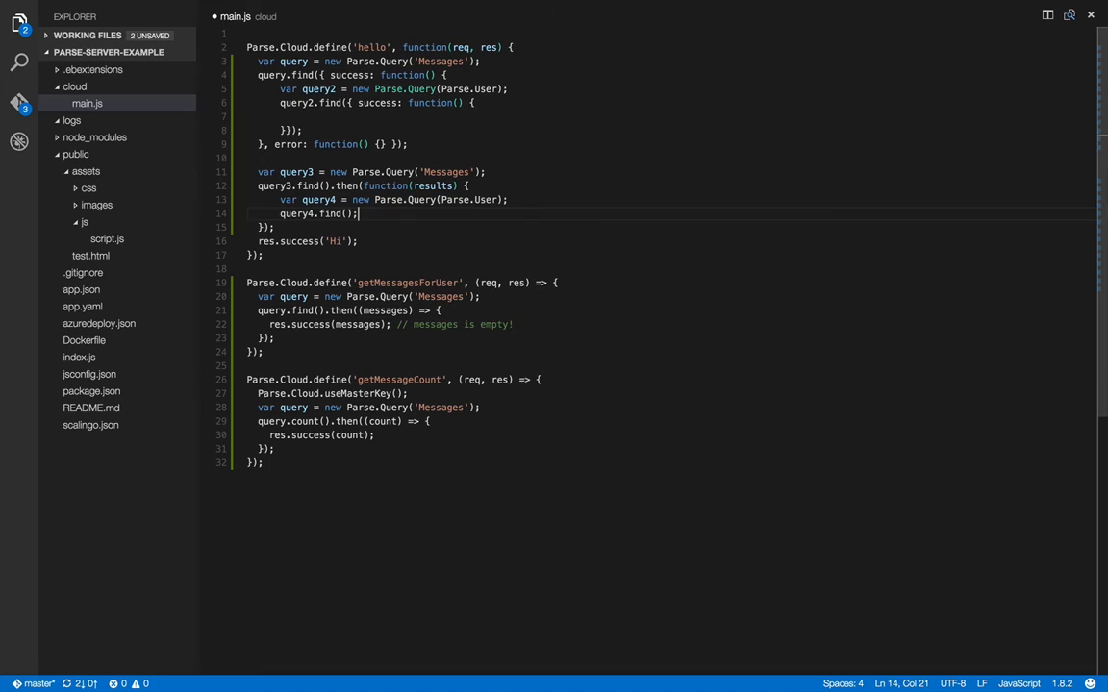
# - Return query4.find() and chain an empty .then(function(users) { }) block
pyautogui.doubleClick(317, 200)
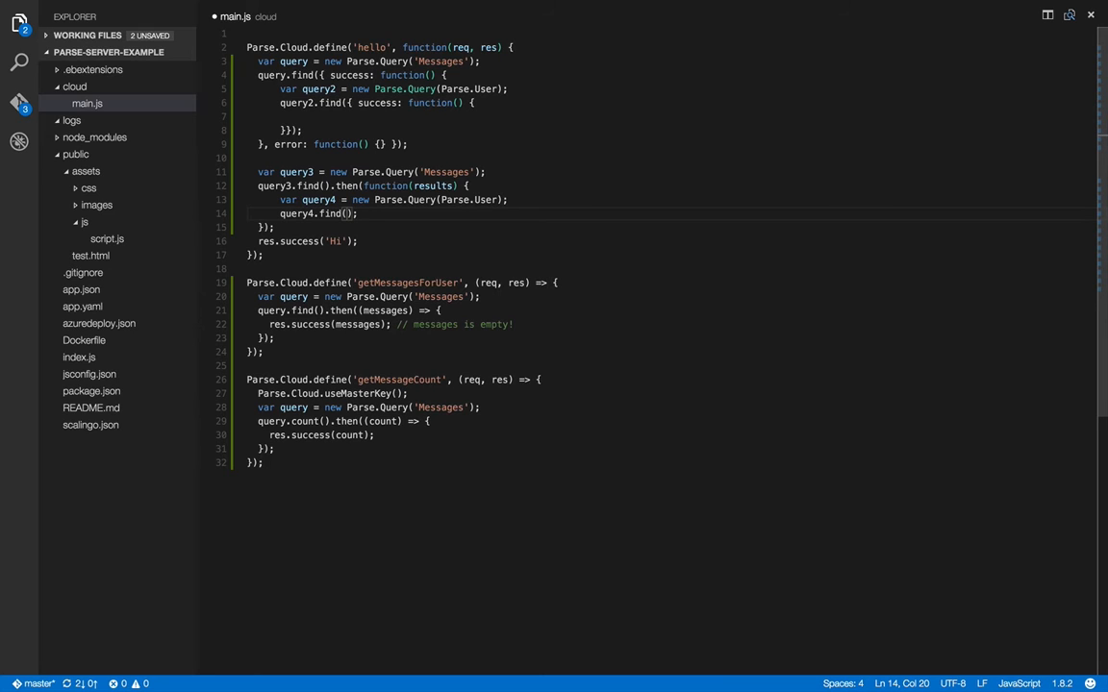
pyautogui.click(342, 214)
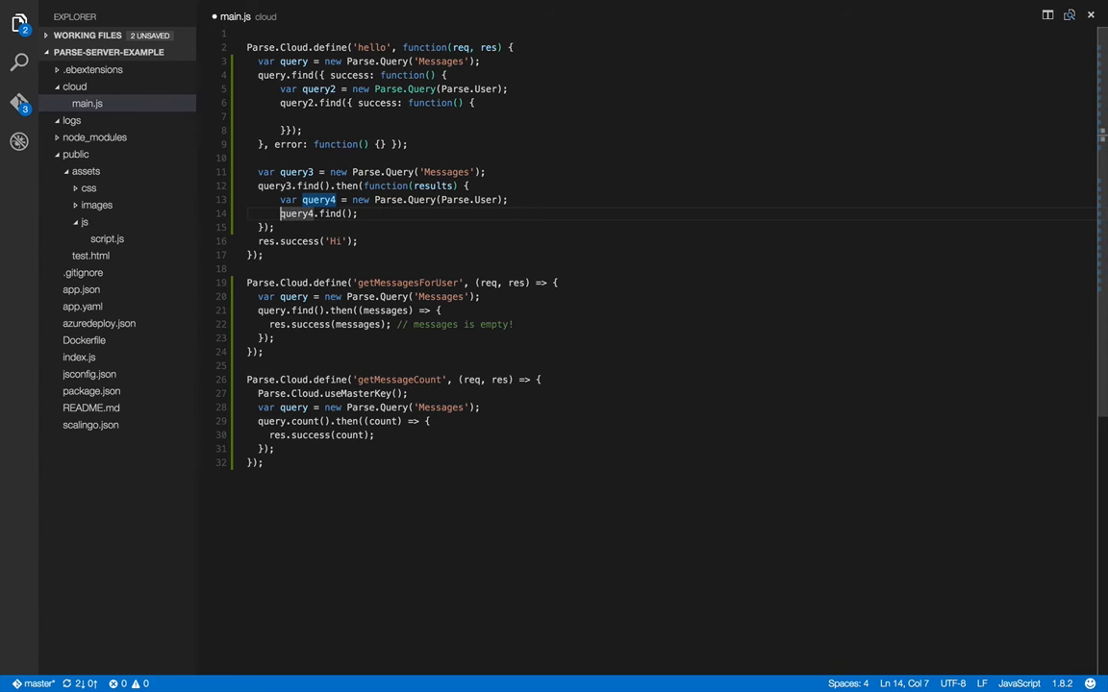
pyautogui.write('return')
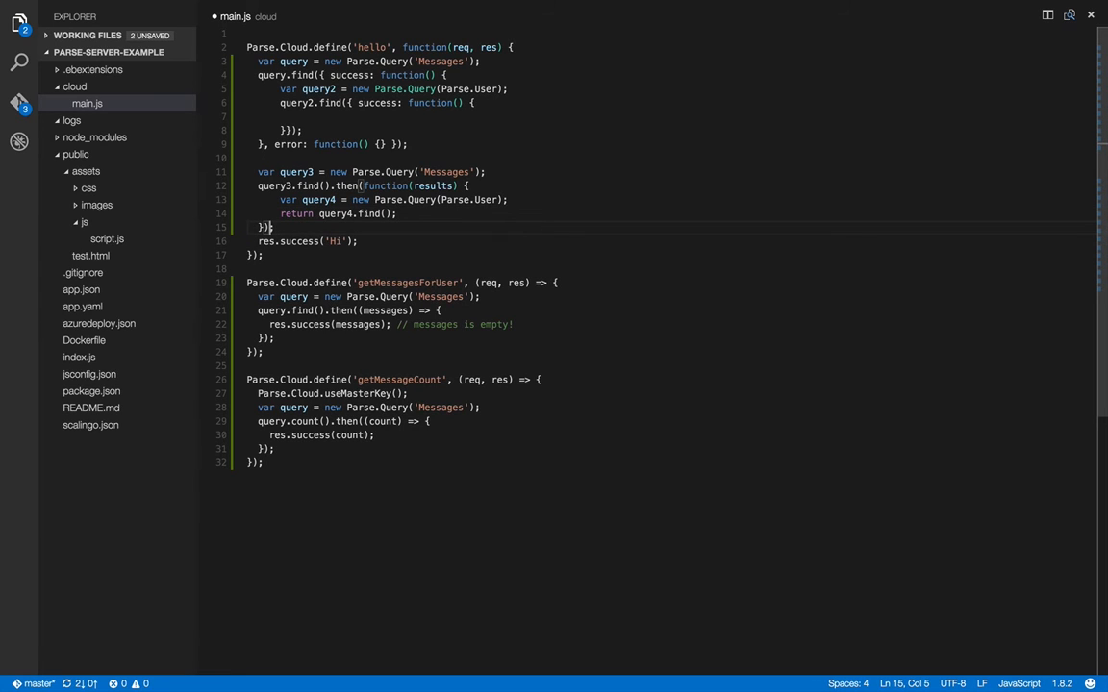
pyautogui.write('.then')
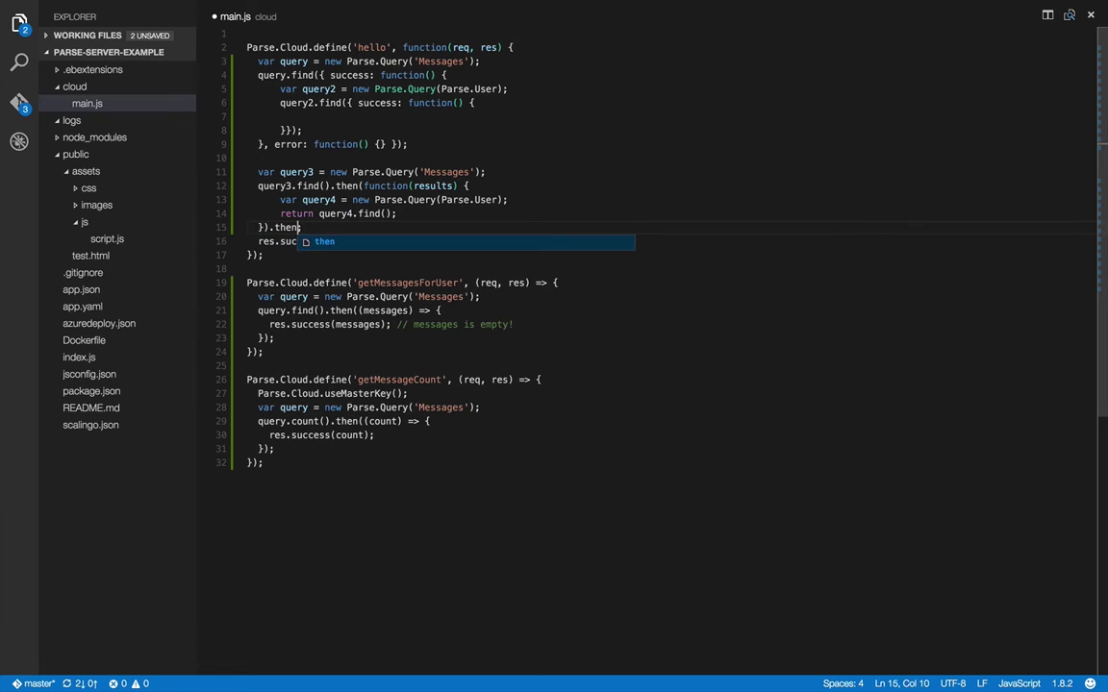
pyautogui.write('(function(r')
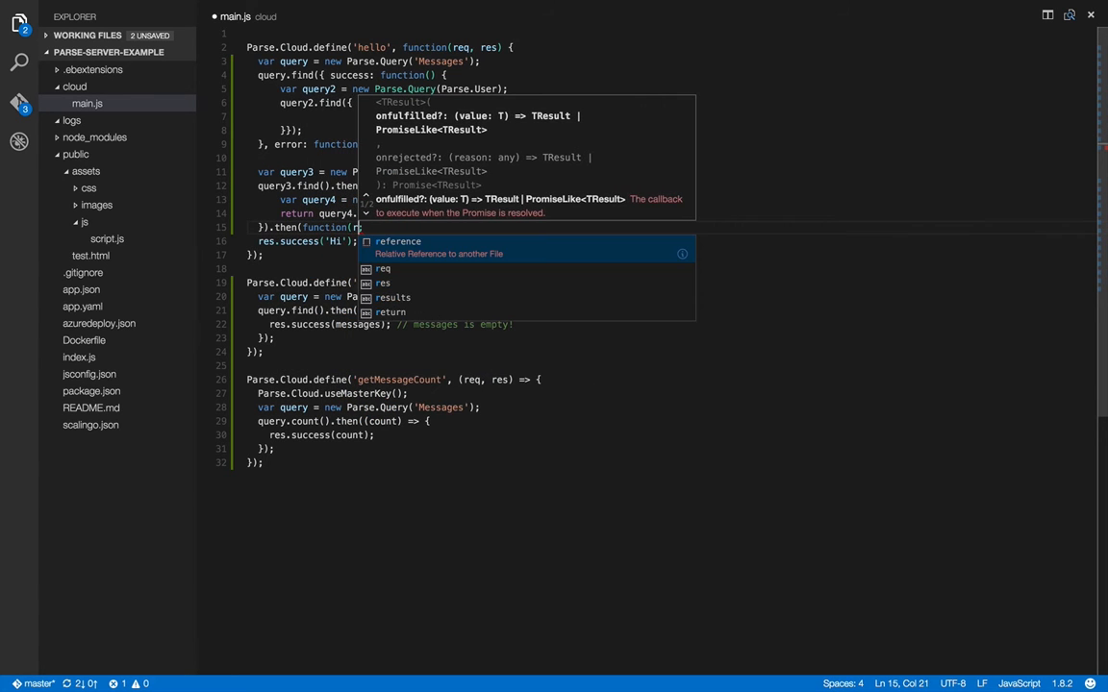
pyautogui.write('users) {')
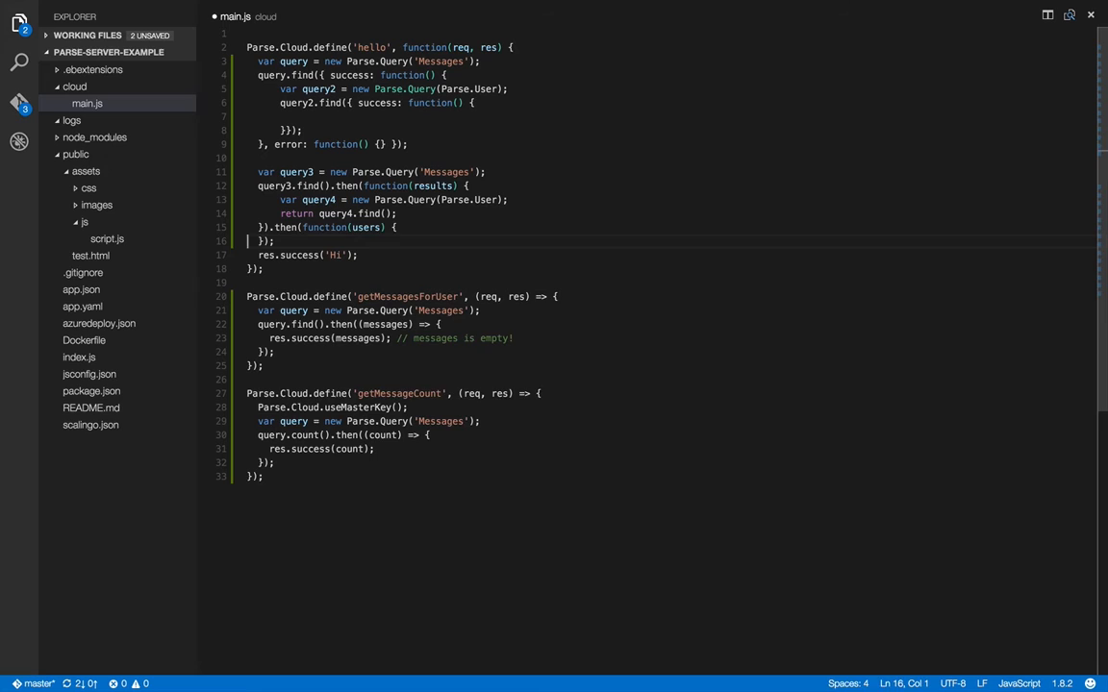
pyautogui.press('Enter')
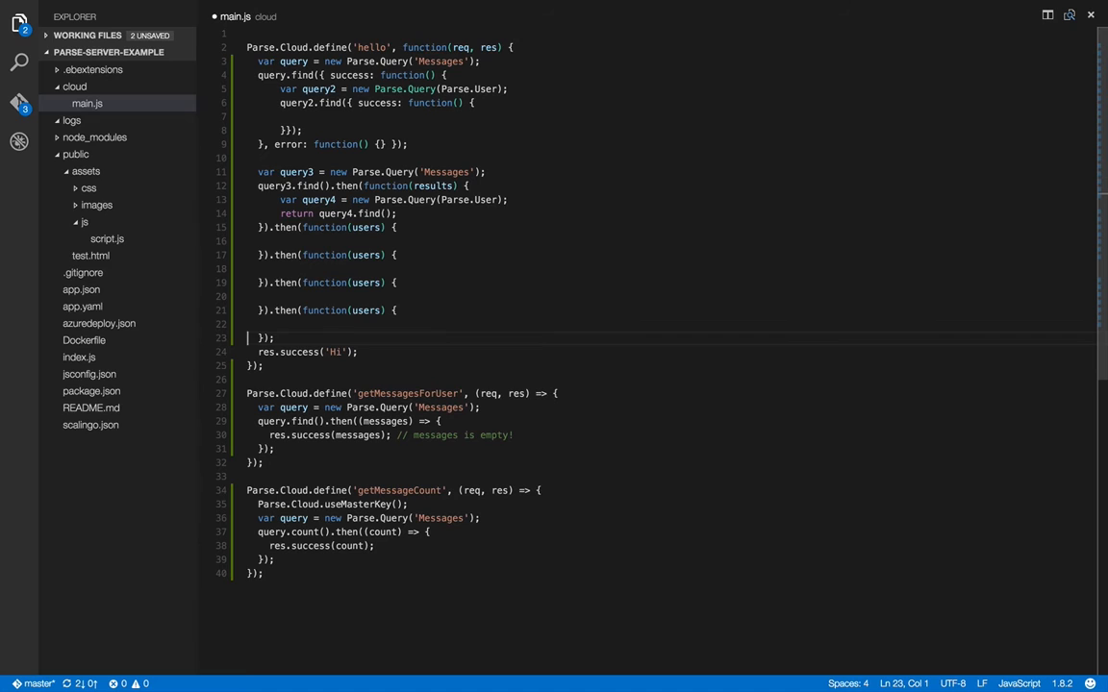
pyautogui.doubleClick(265, 339)
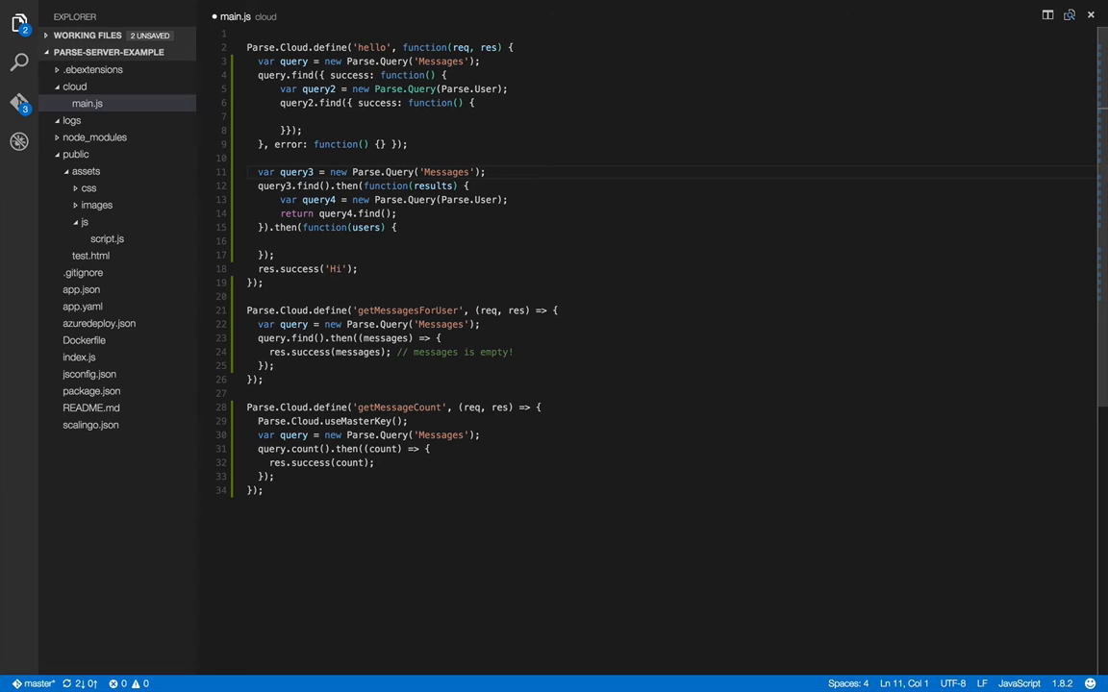
# - Delete the old query/query2 callback block so hello starts with the query3 chain
pyautogui.moveTo(281, 104); pyautogui.dragTo(408, 144)
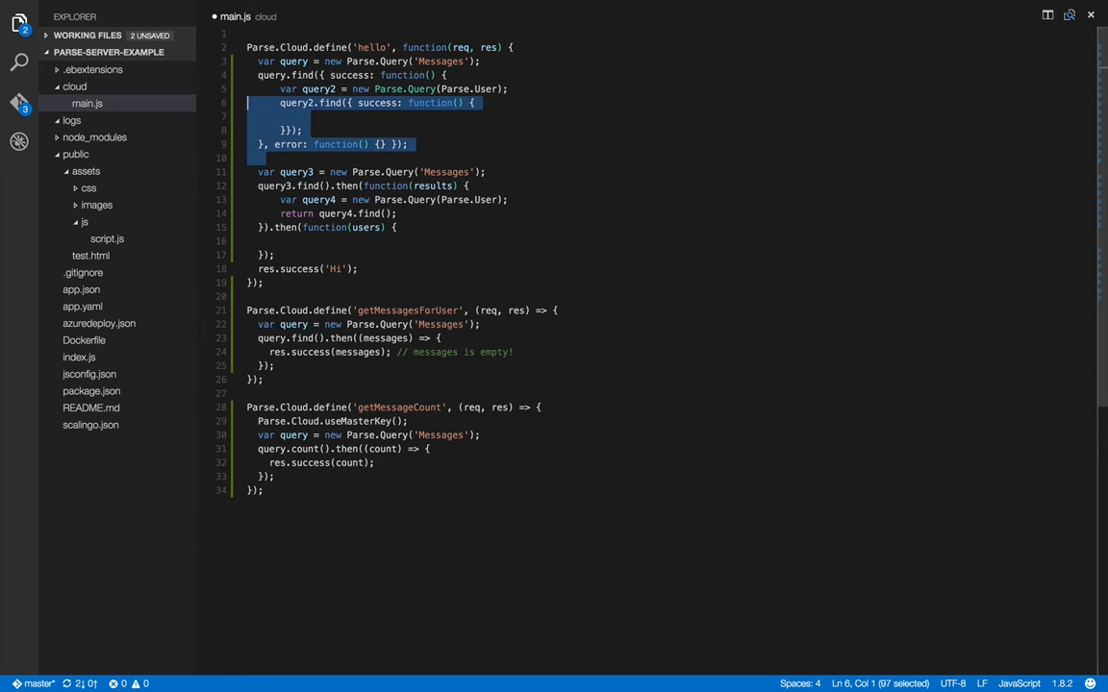
pyautogui.press('Delete')
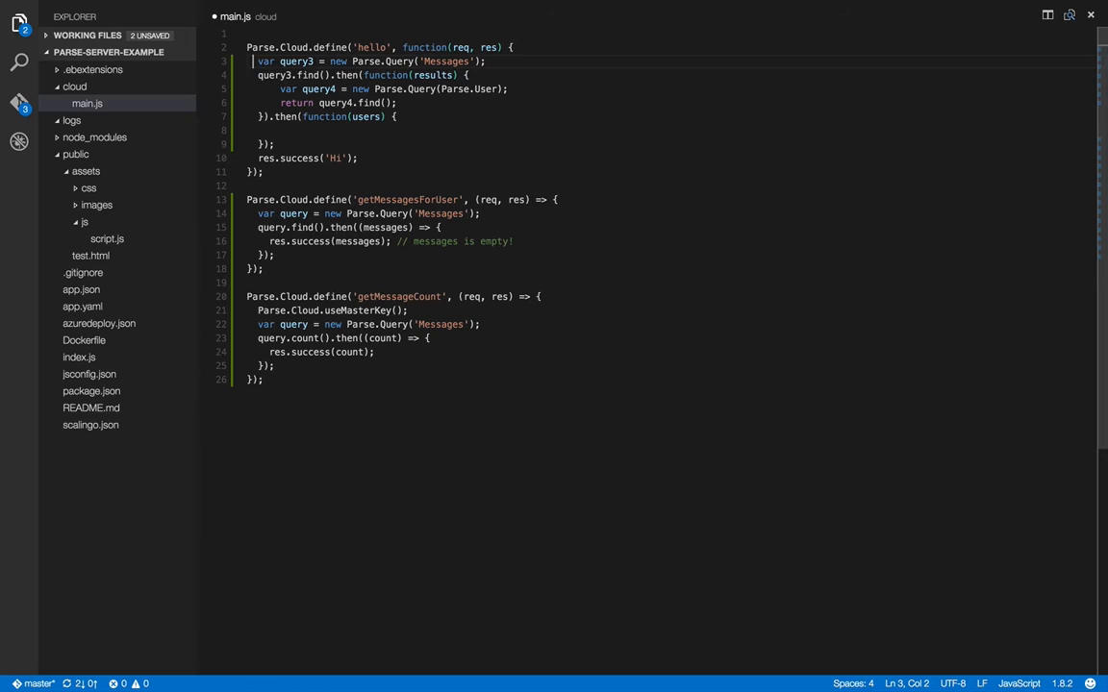
pyautogui.click(277, 75)
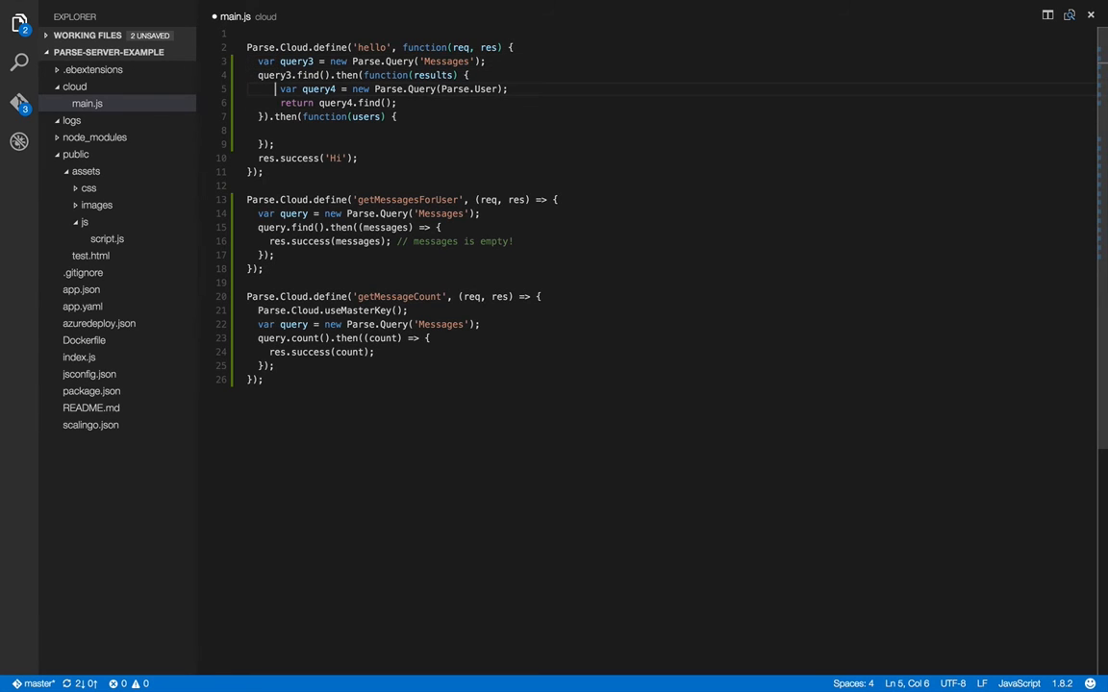
pyautogui.click(300, 75)
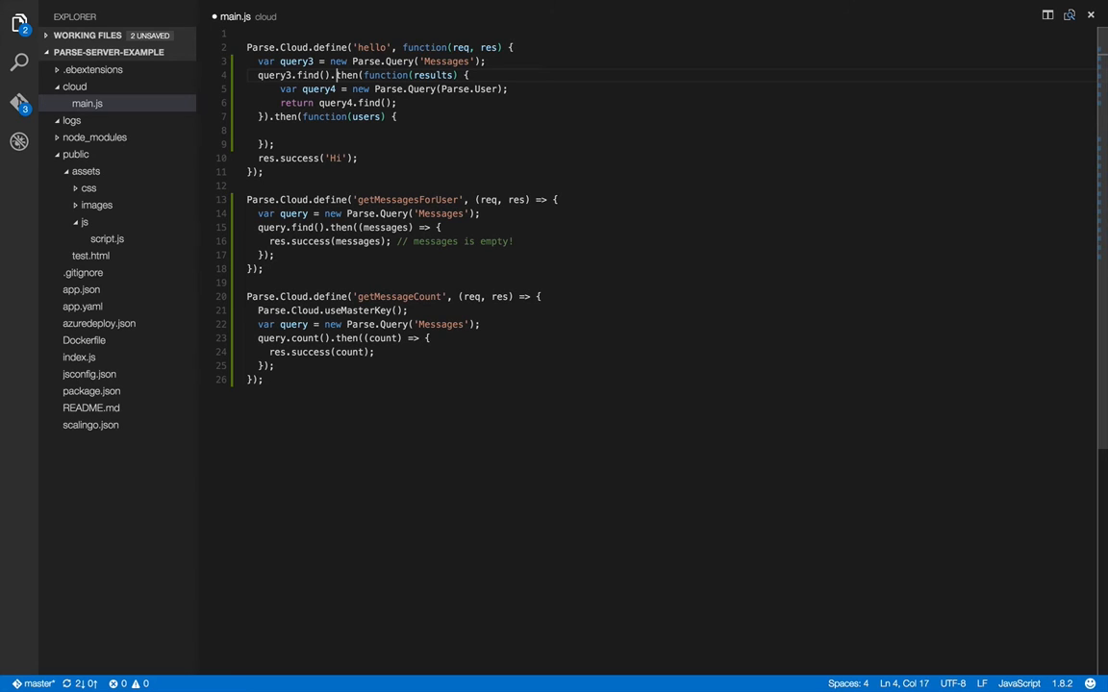
# - Rewrite hello's function(req, res) and function(results) as (req, res) => and (results) => arrows
pyautogui.click(370, 75)
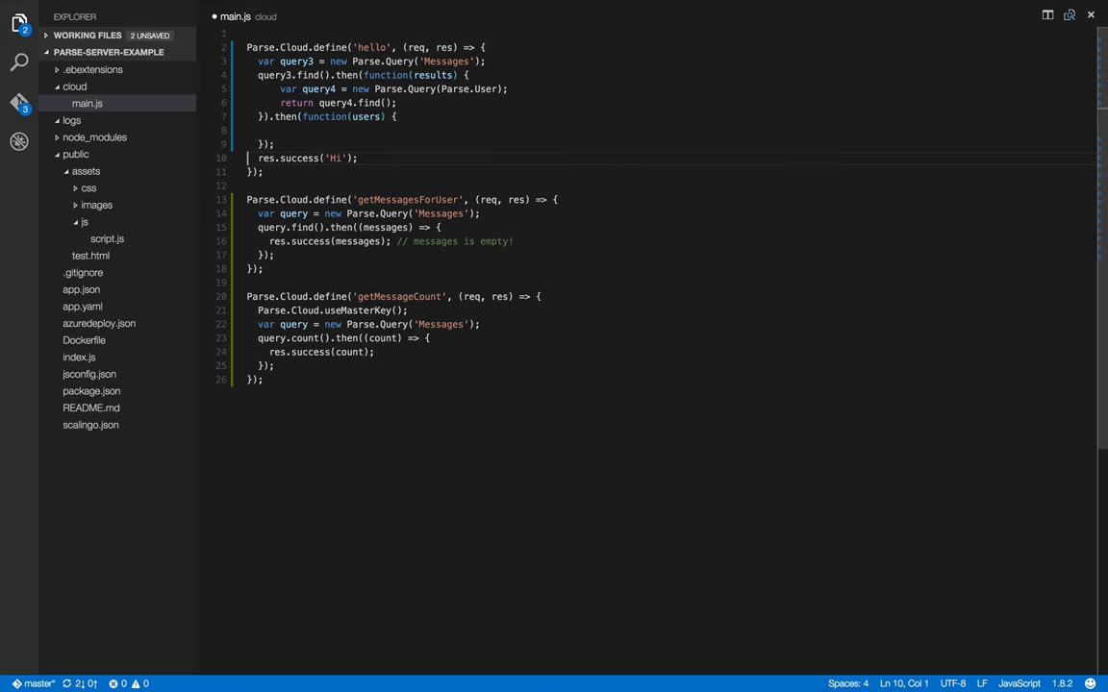
pyautogui.write('=> ')
pyautogui.press('Enter')
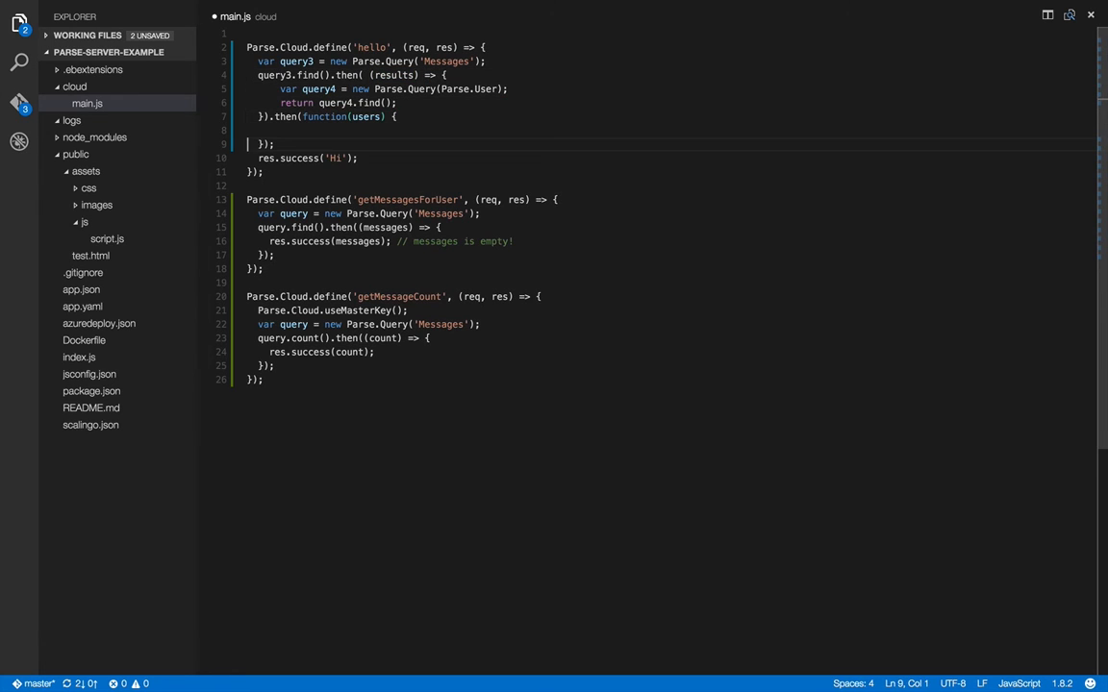
pyautogui.doubleClick(323, 117)
pyautogui.write('=> ')
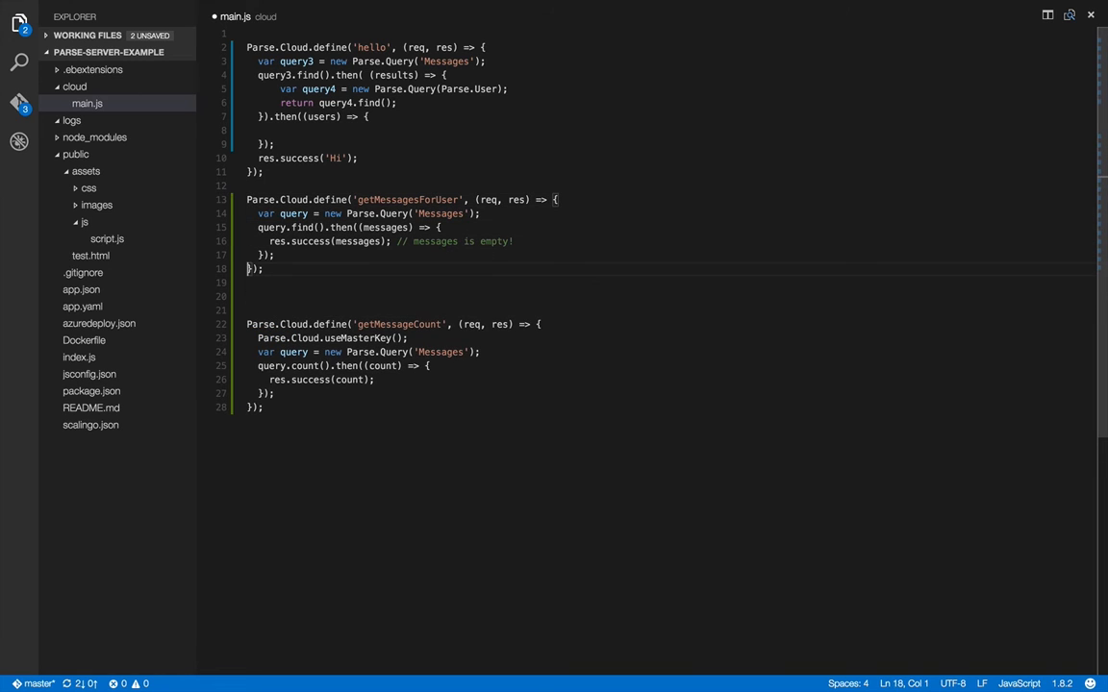
pyautogui.click(246, 198)
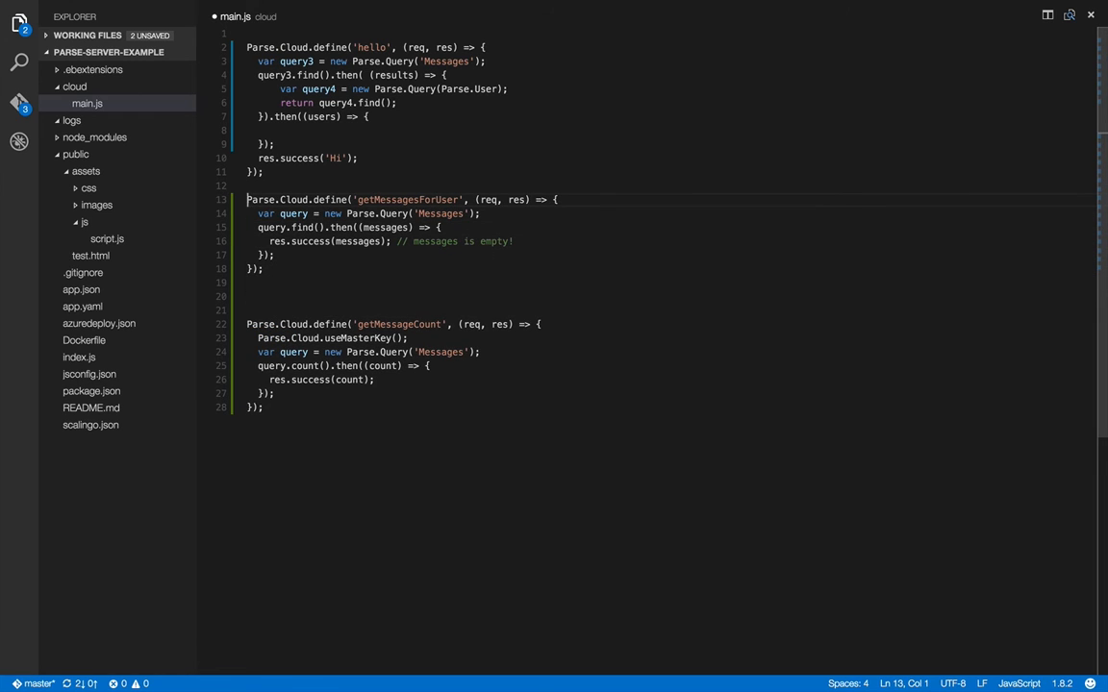
pyautogui.click(258, 213)
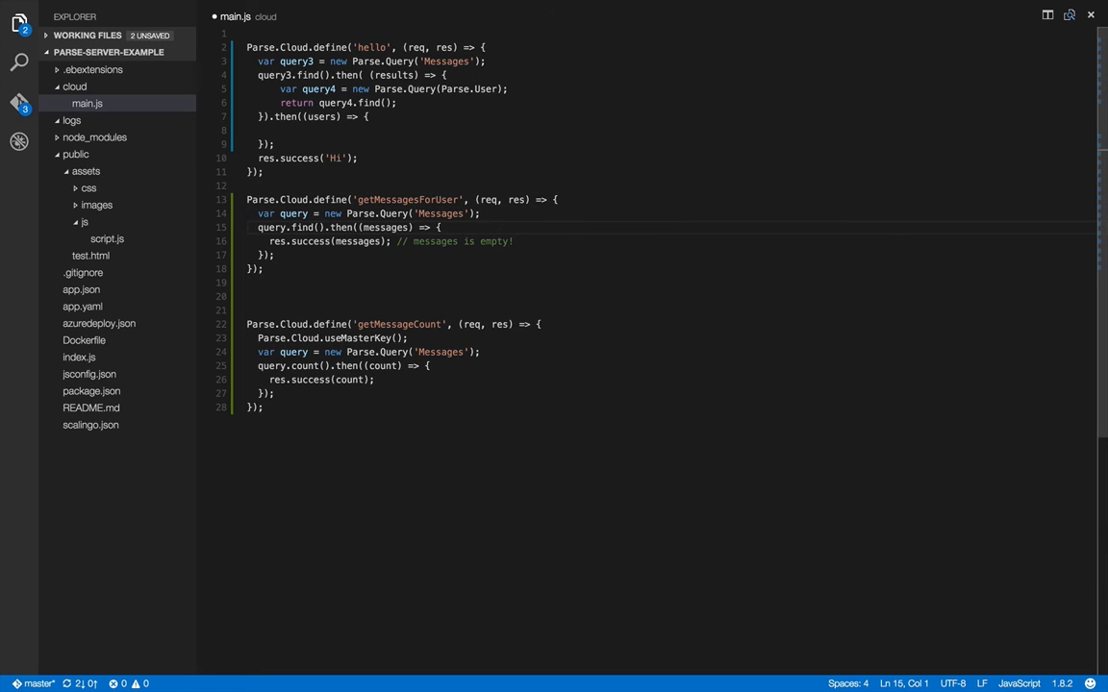
pyautogui.click(480, 214)
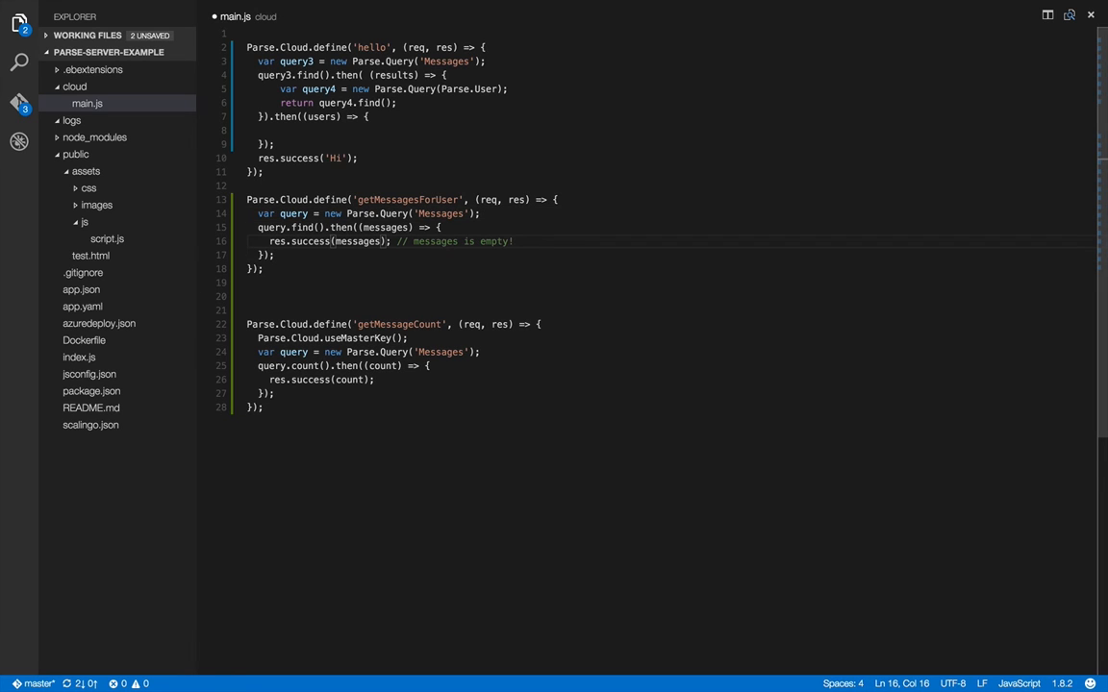
pyautogui.doubleClick(386, 227)
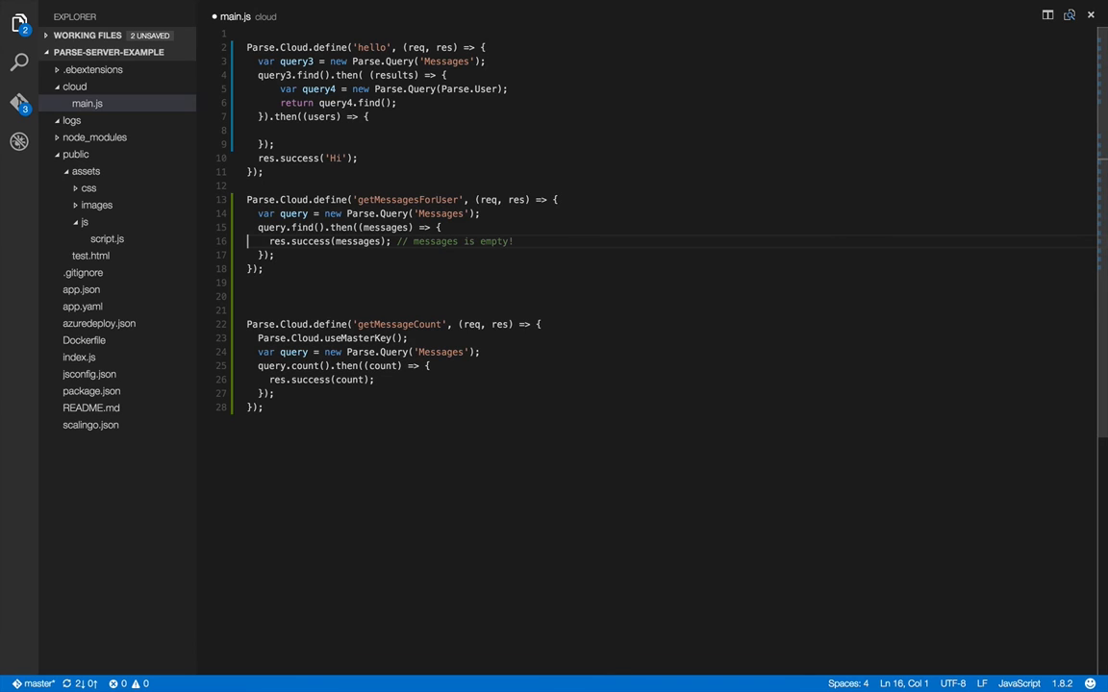
pyautogui.click(558, 200)
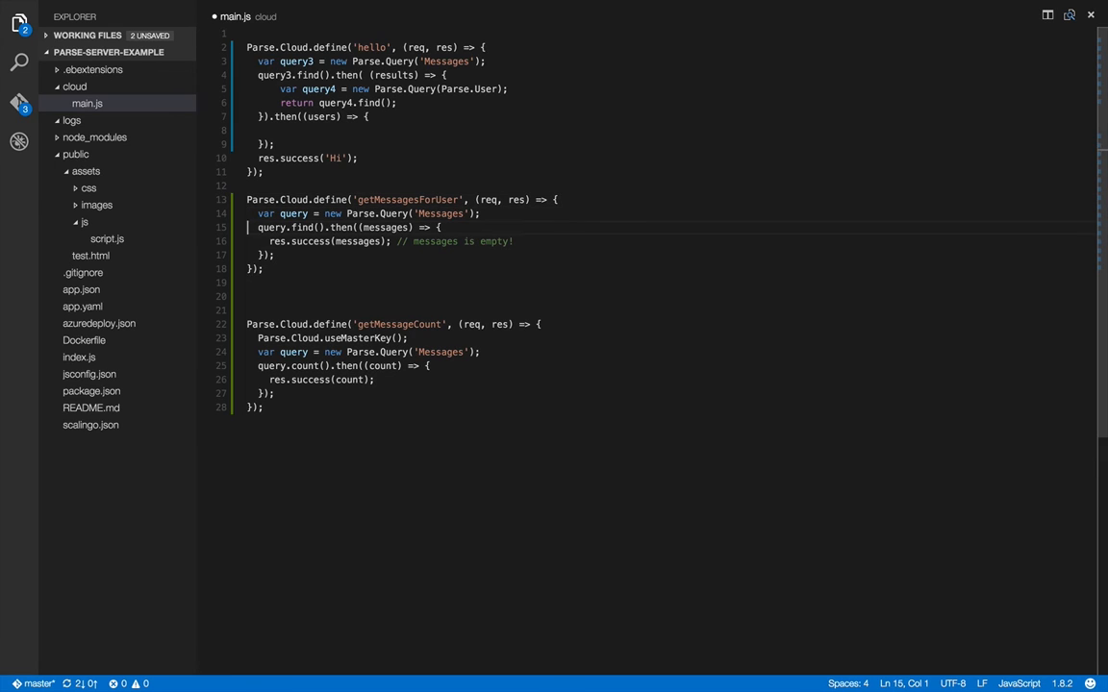
pyautogui.click(321, 227)
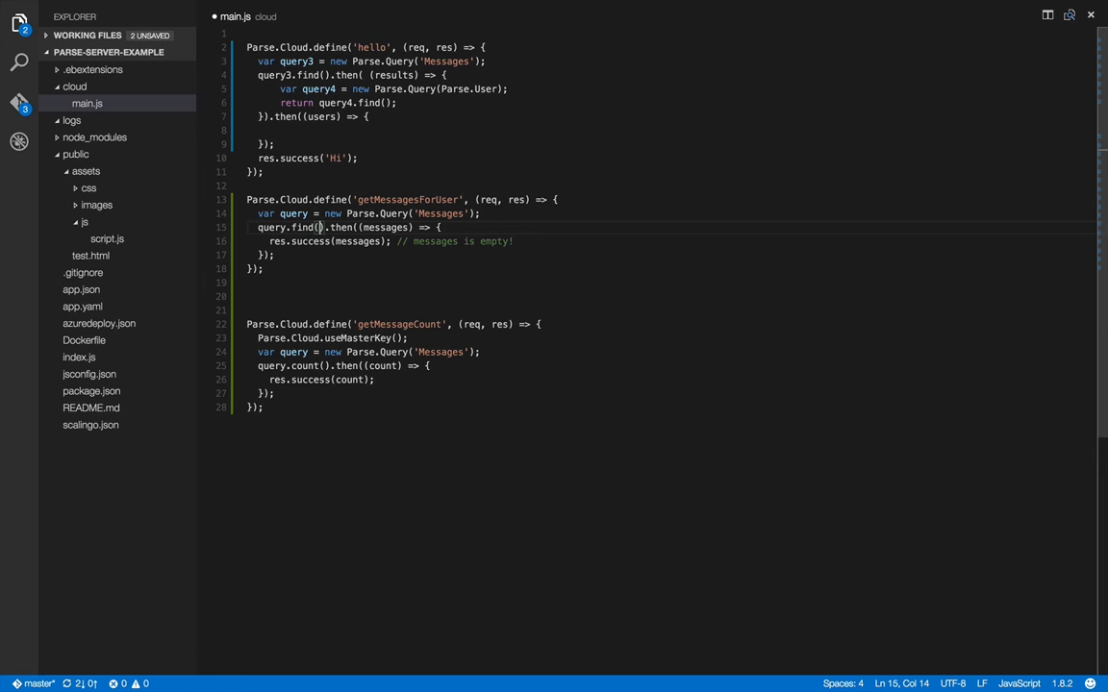
# - Pass { sessionToken: token } to query.find() and open lines at the top of getMessagesForUser
pyautogui.write('{ }')
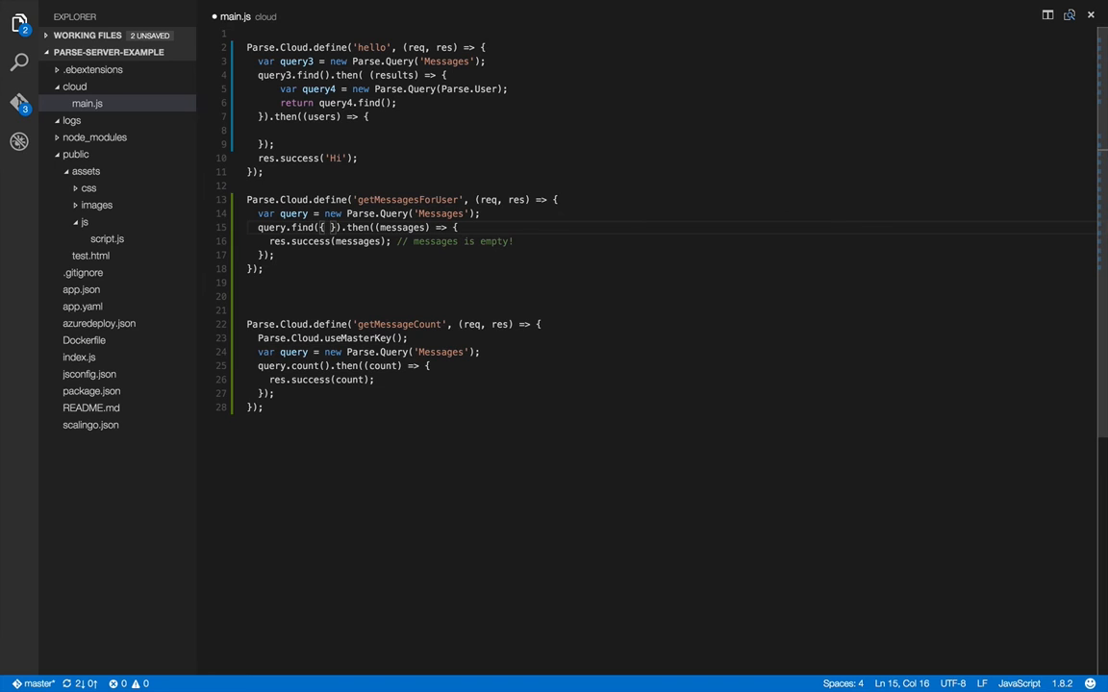
pyautogui.write('sessionToken: token')
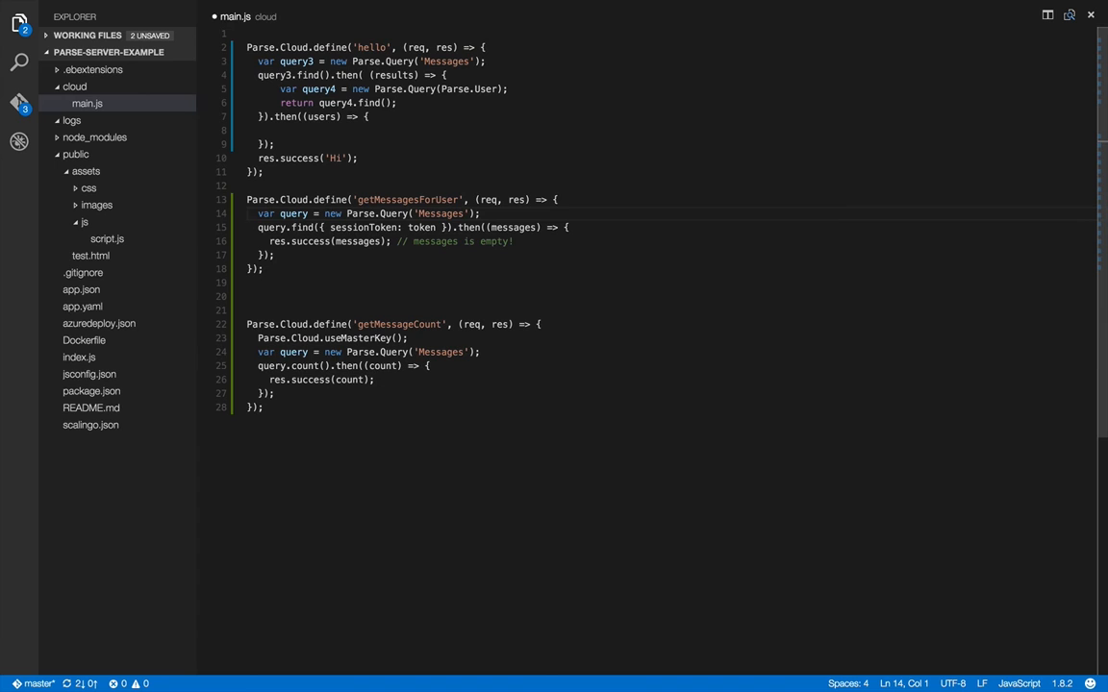
pyautogui.press('Enter')
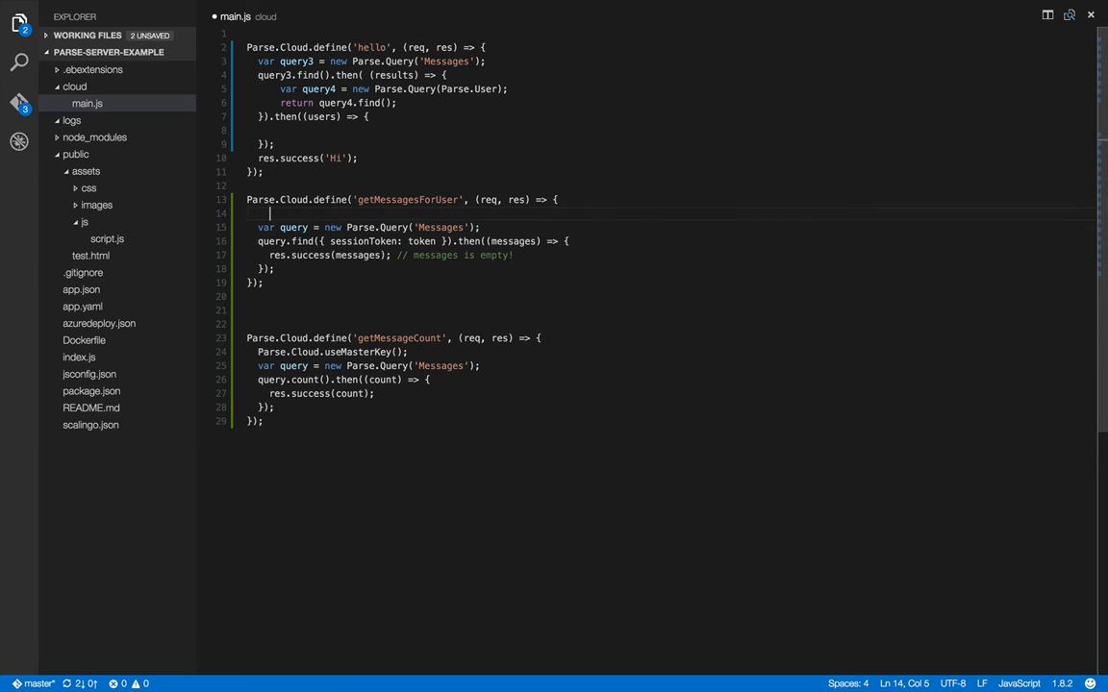
pyautogui.press('Enter')
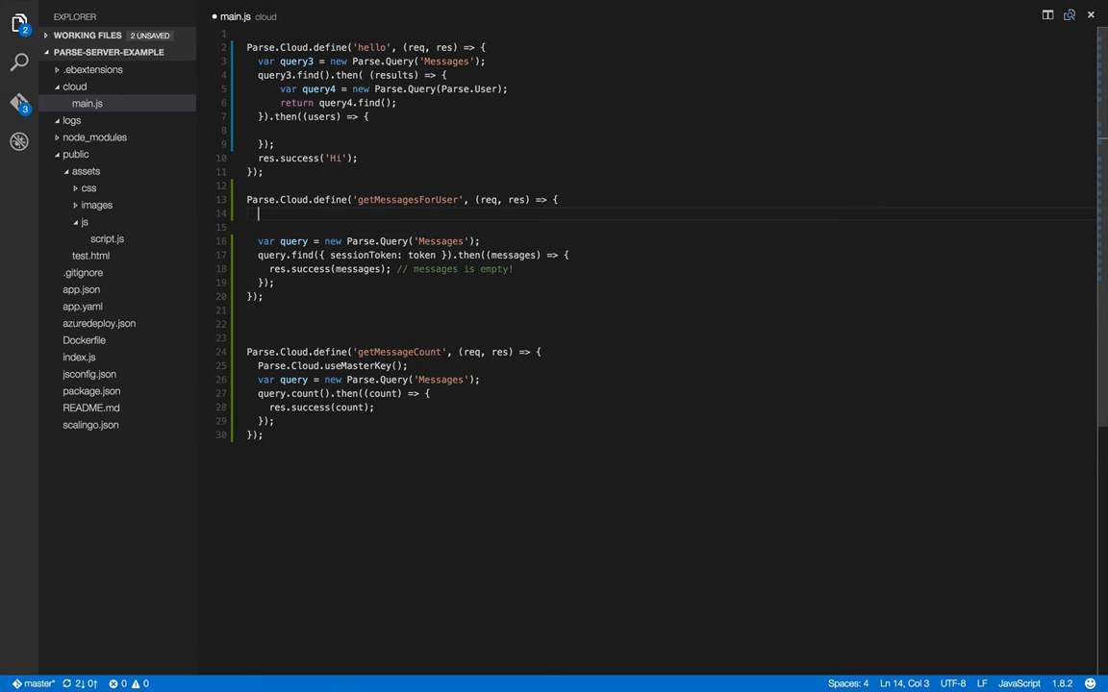
# - Add var user = req.user; and var token = user.getSessionToken(); above the query
pyautogui.write('r')
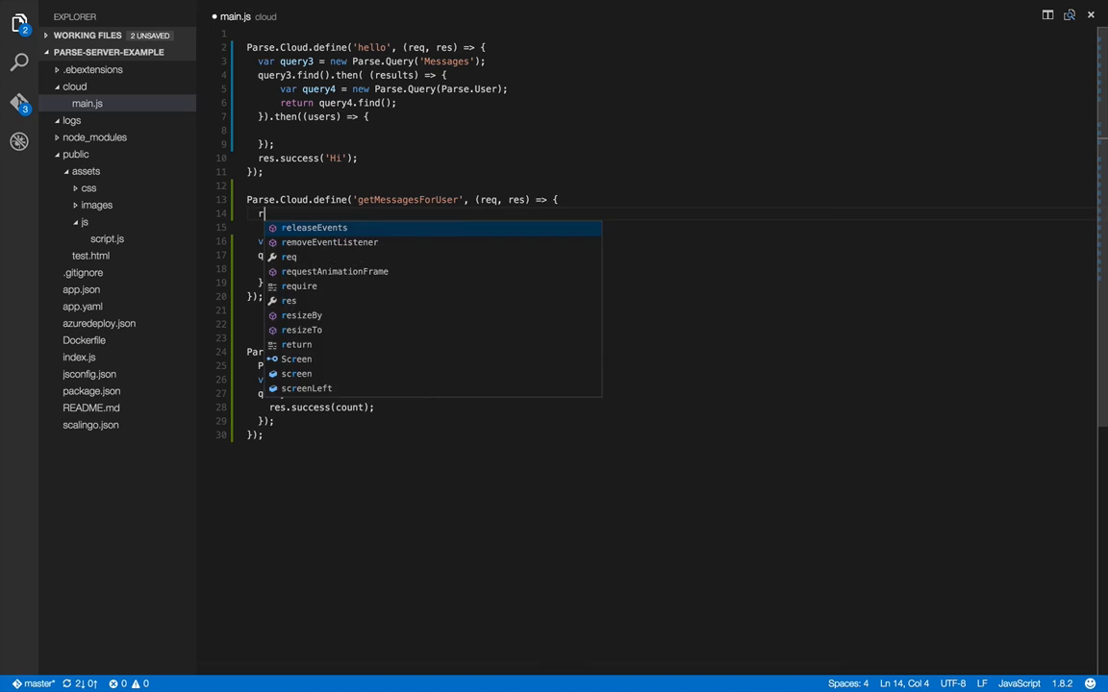
pyautogui.write('eq.user;')
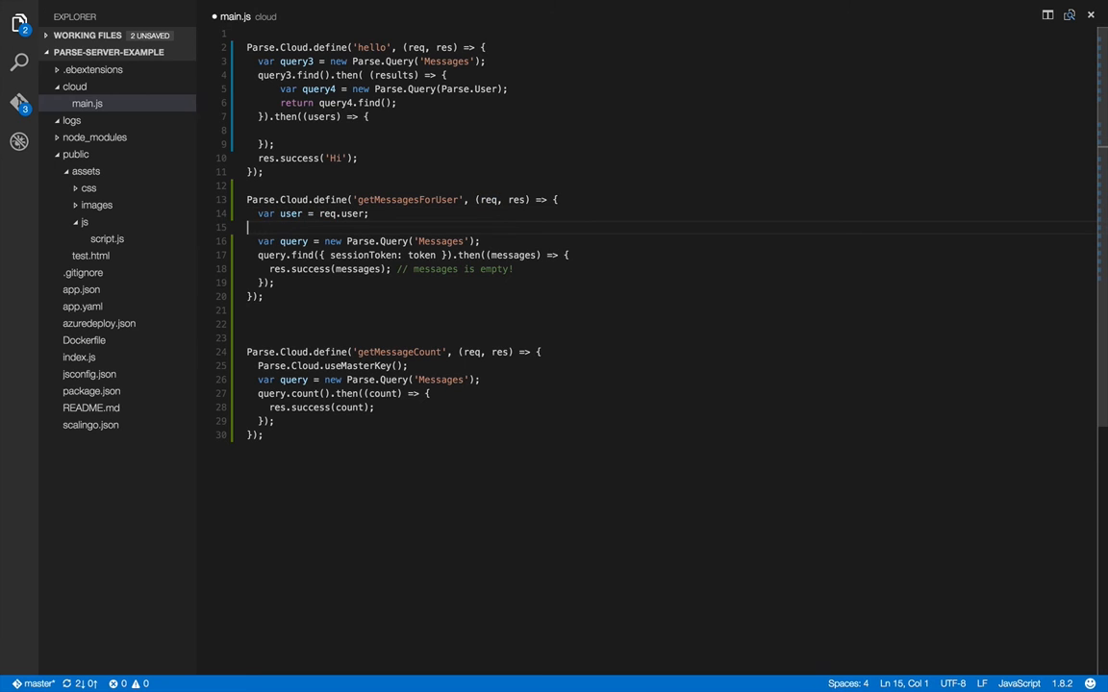
pyautogui.press('Enter')
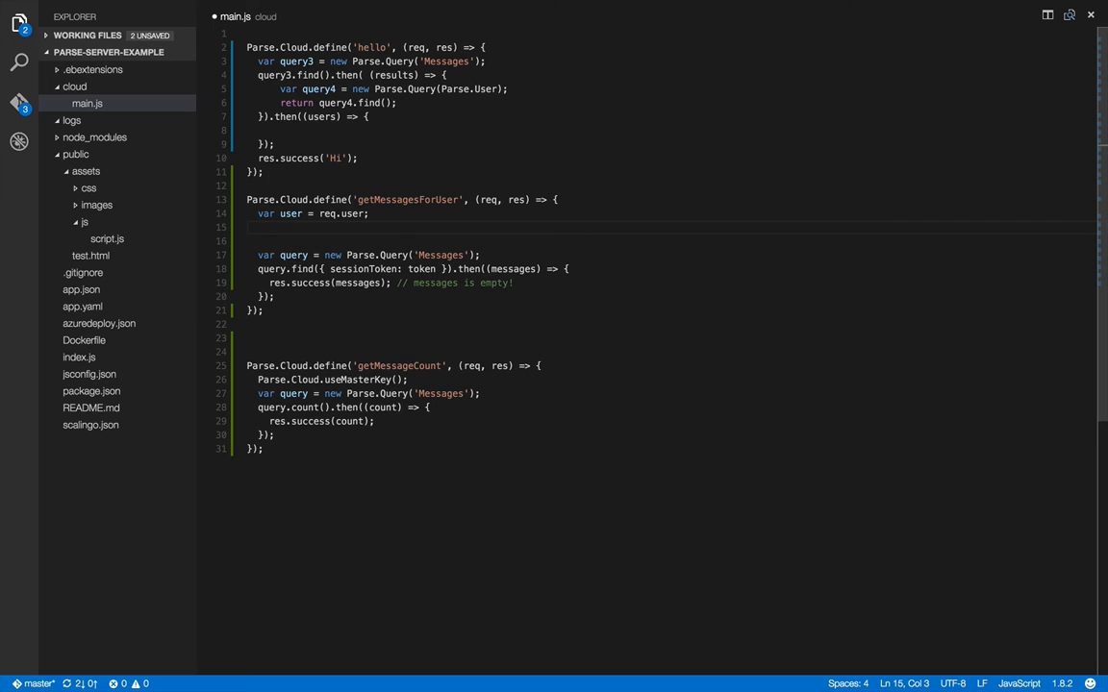
pyautogui.write('var token = us')
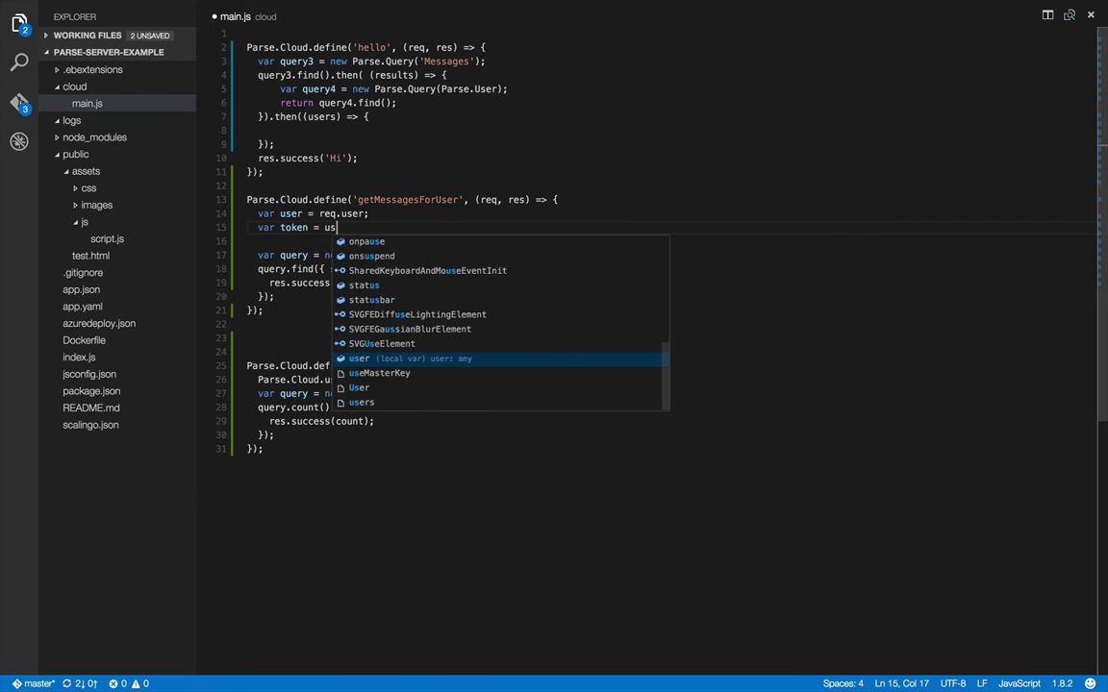
pyautogui.write('er.getSessi')
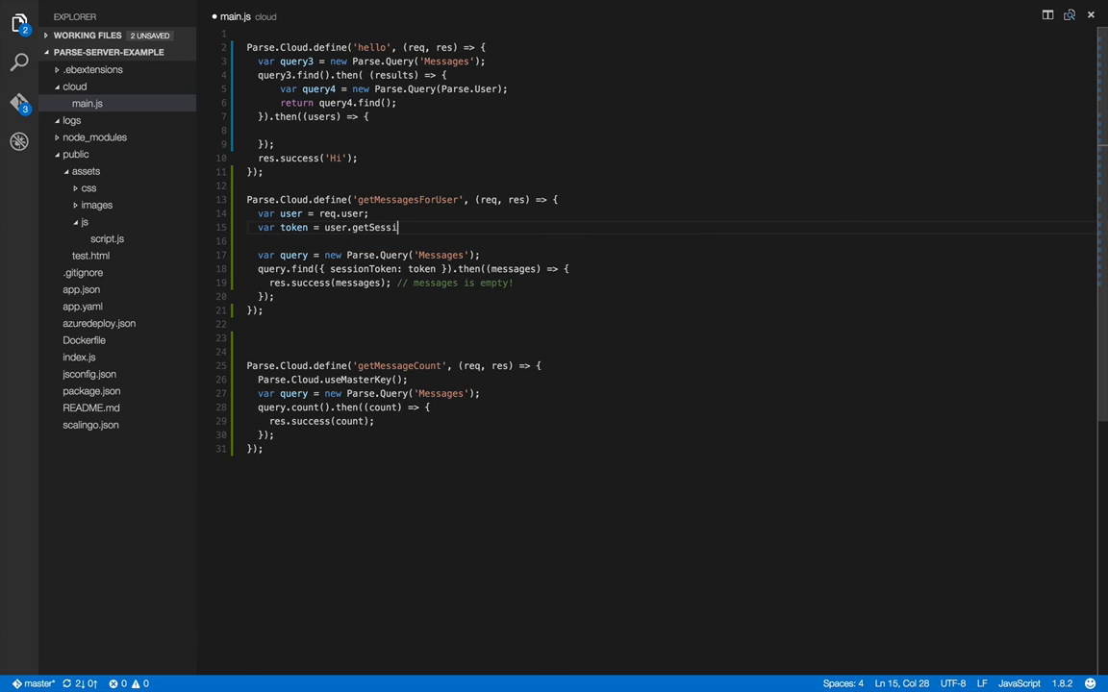
pyautogui.write('onToken();')
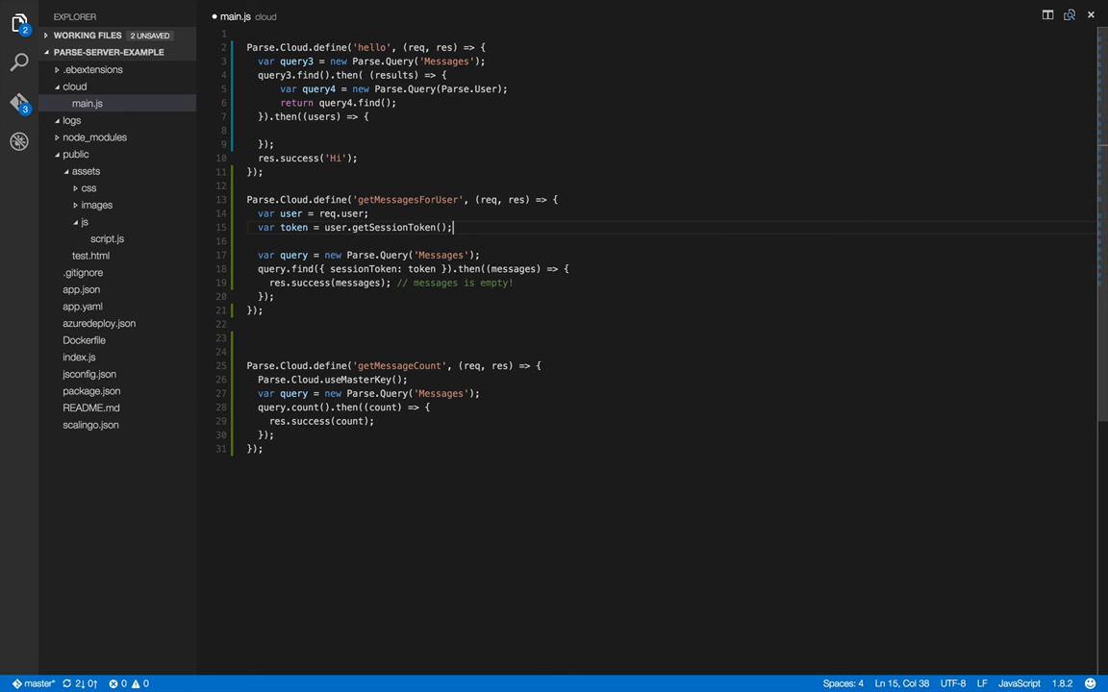
pyautogui.press('Enter')
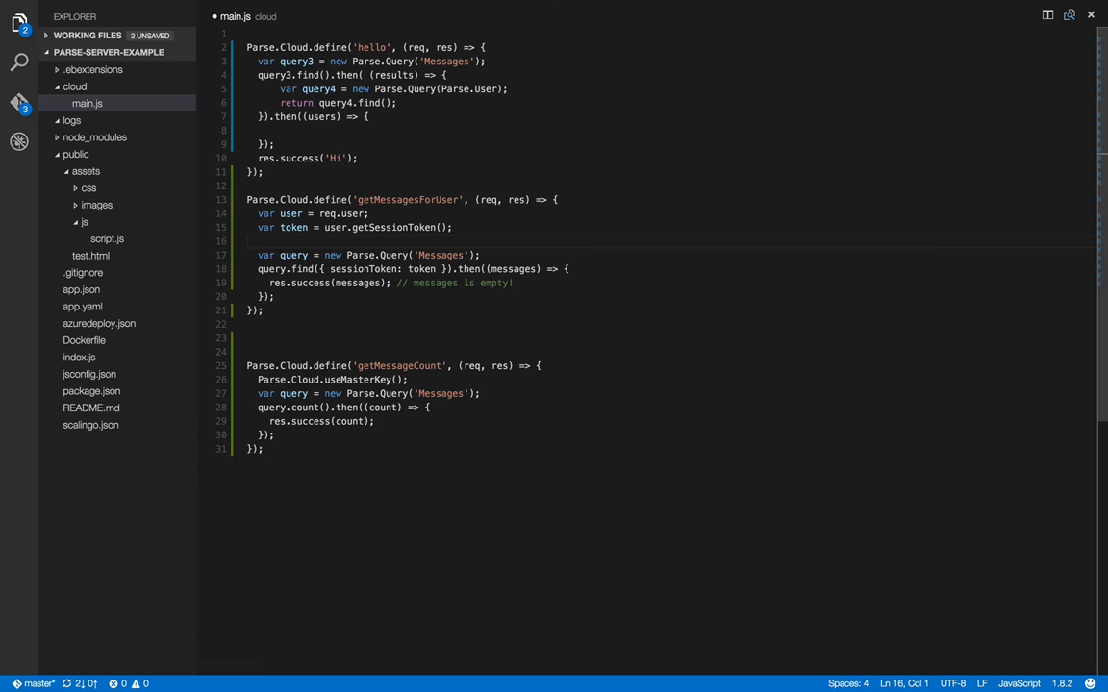
pyautogui.click(288, 254)
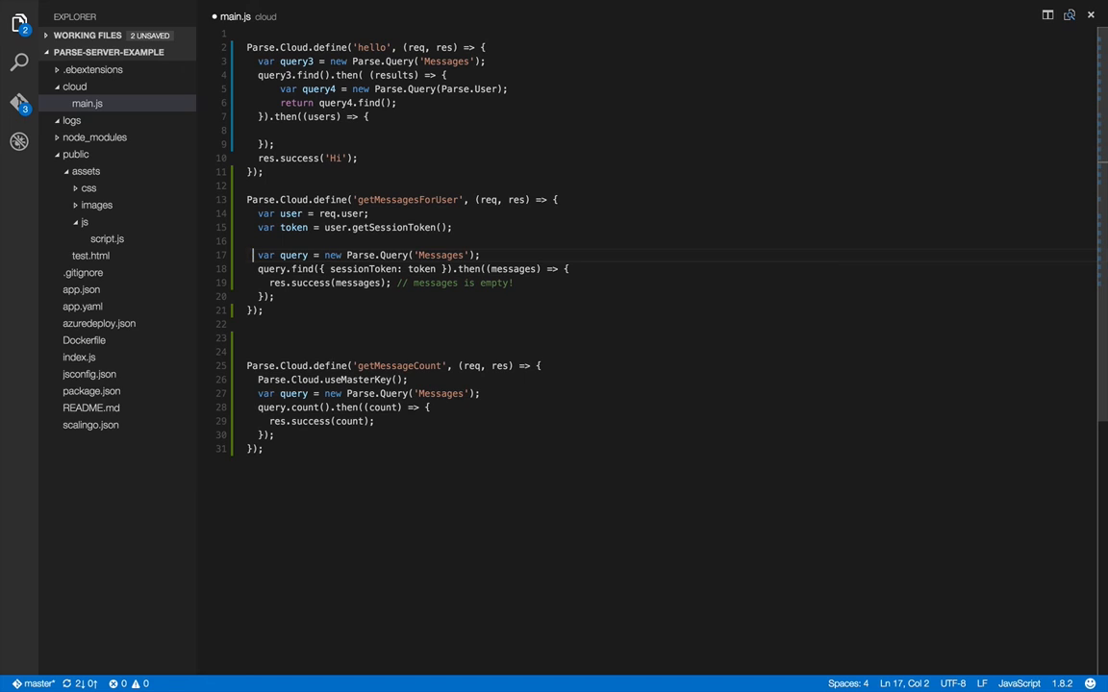
pyautogui.press('Right')
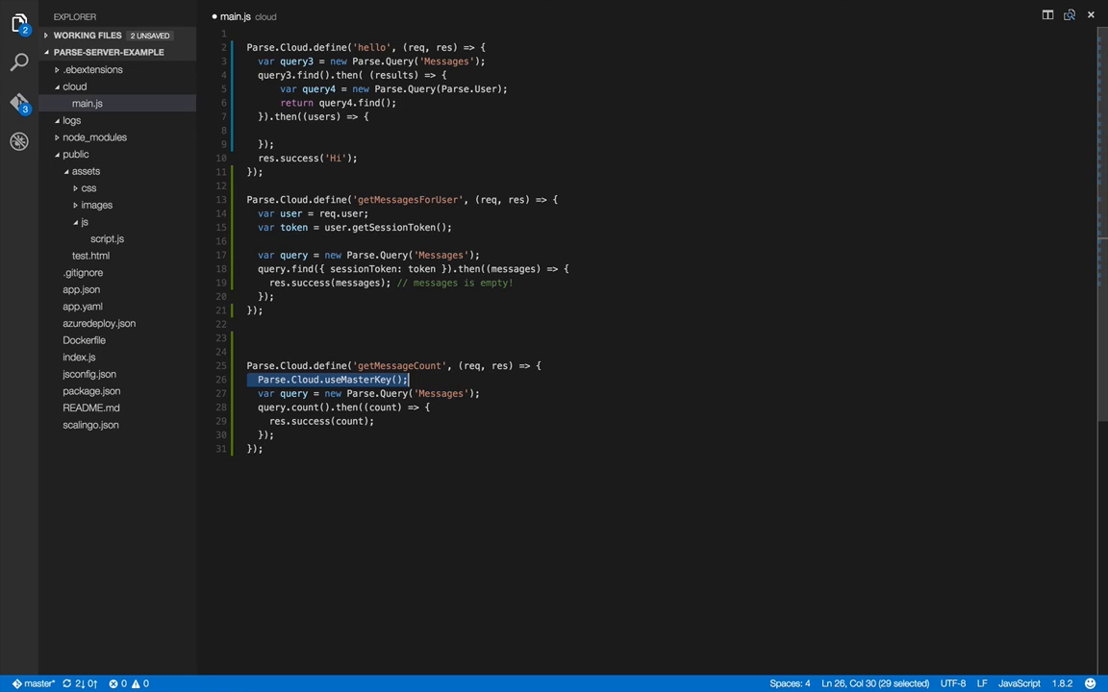
pyautogui.press('Delete')
pyautogui.write('{ ')
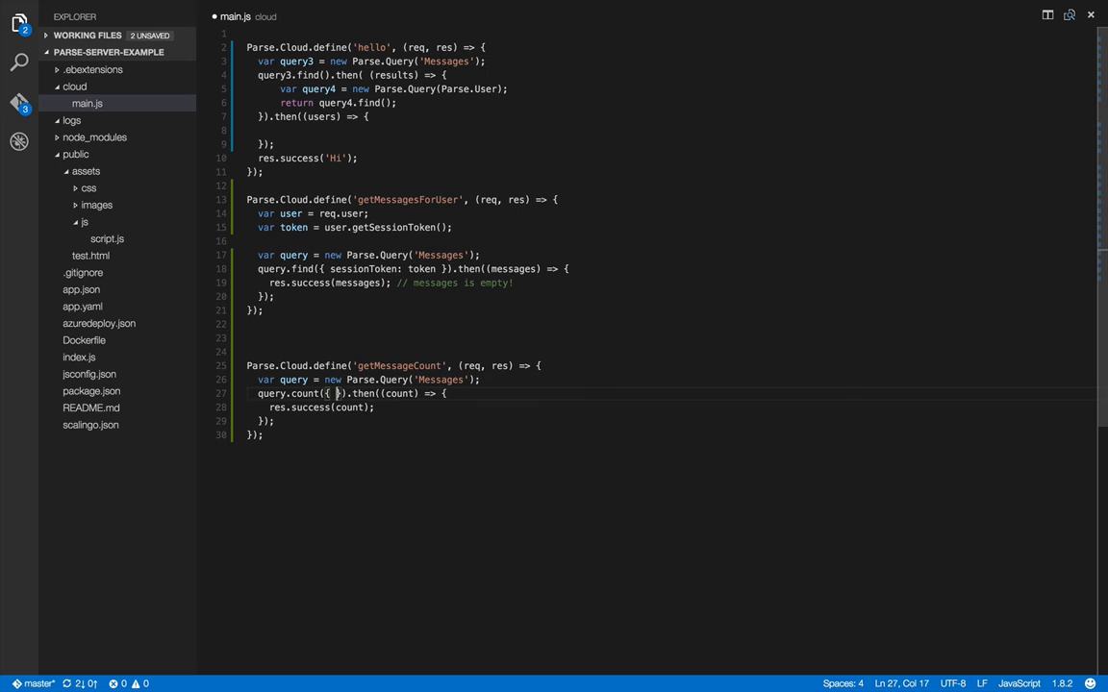
# - Pass { useMasterKey: true } to query.count() in place of the Parse.Cloud.useMasterKey() call
pyautogui.write('useMasterKey:')
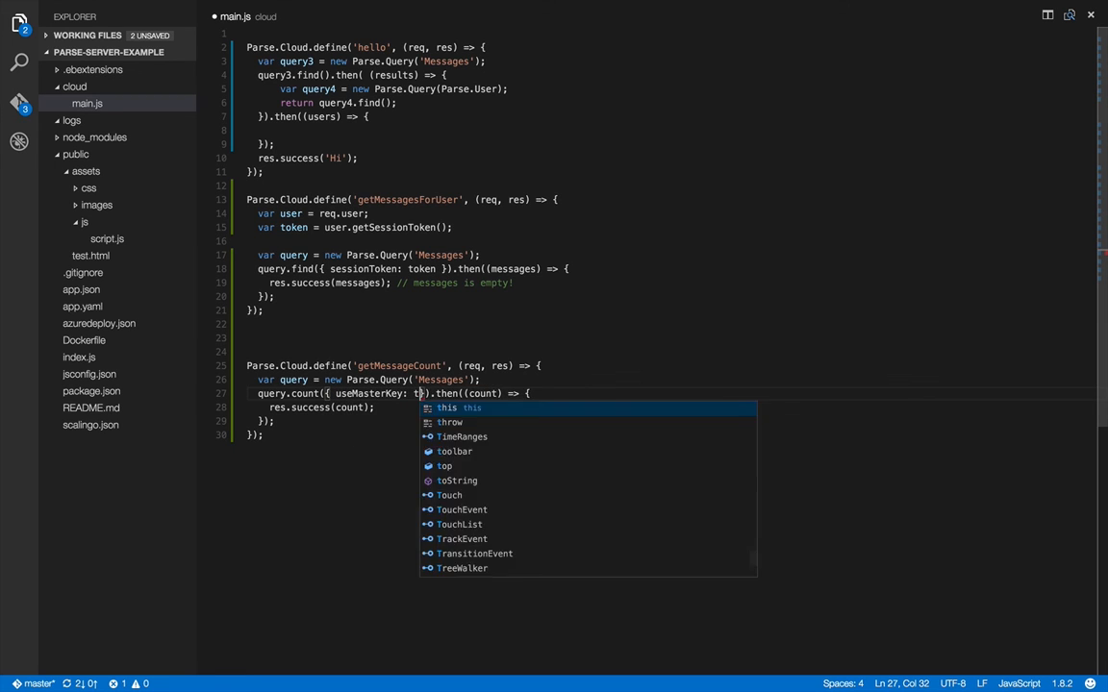
pyautogui.write('true')
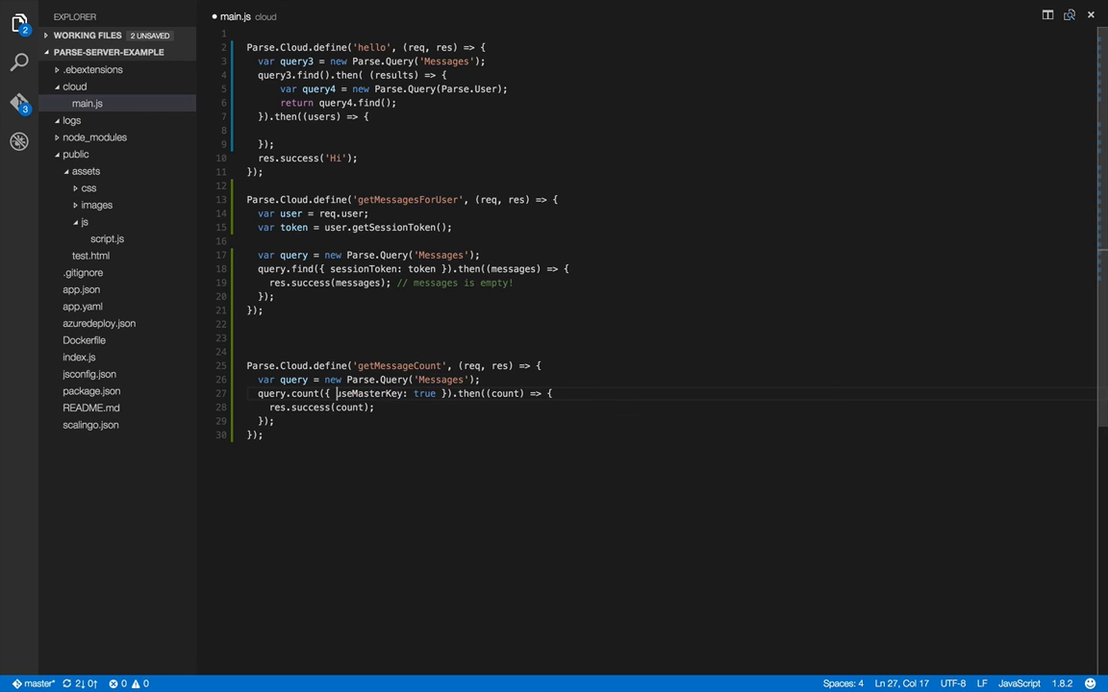
pyautogui.moveTo(335, 392); pyautogui.dragTo(434, 392)
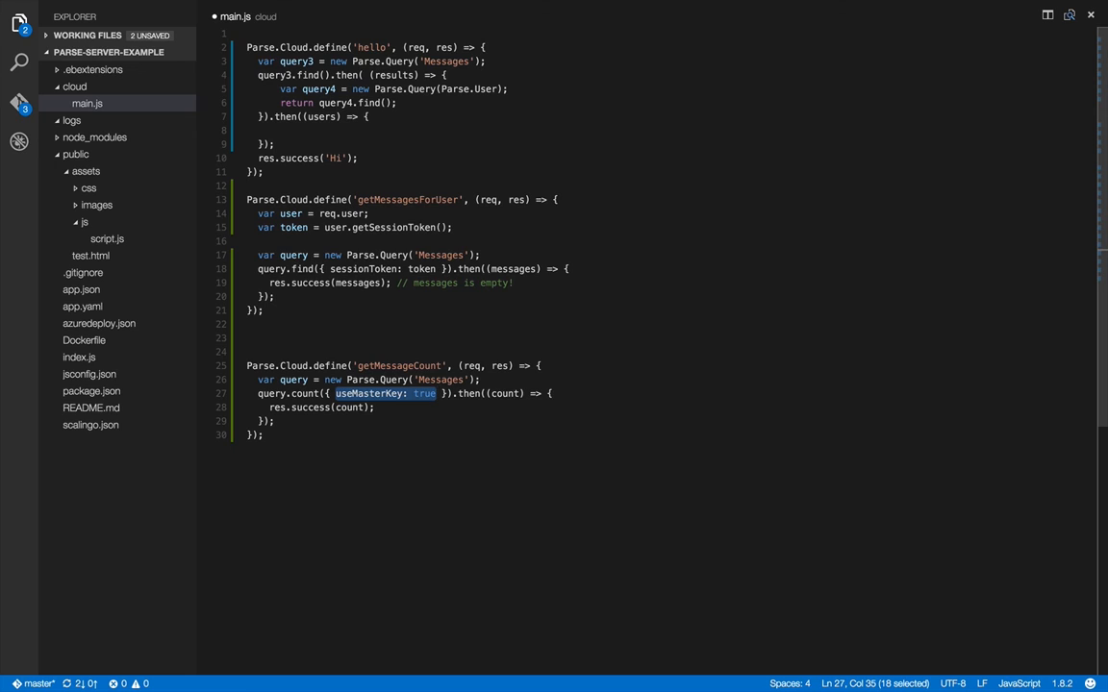